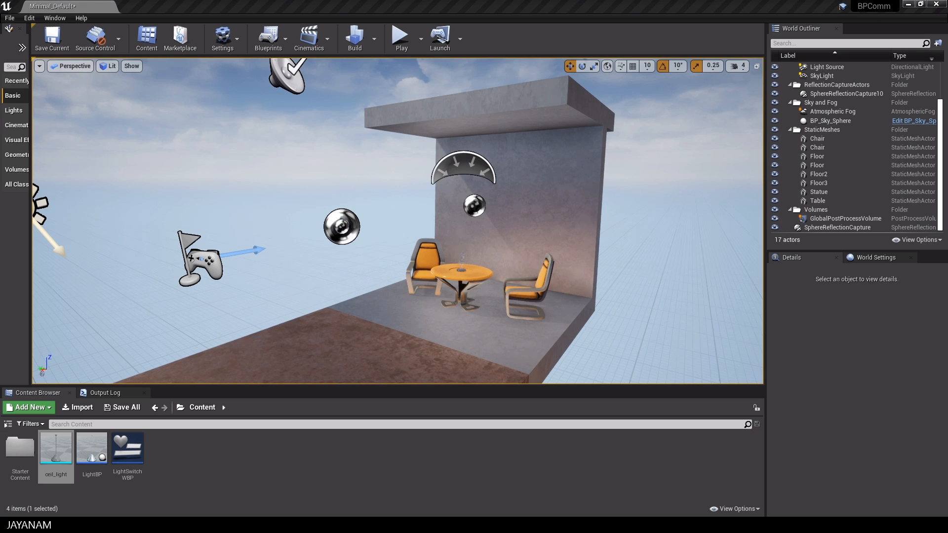
mouse_move(496, 219)
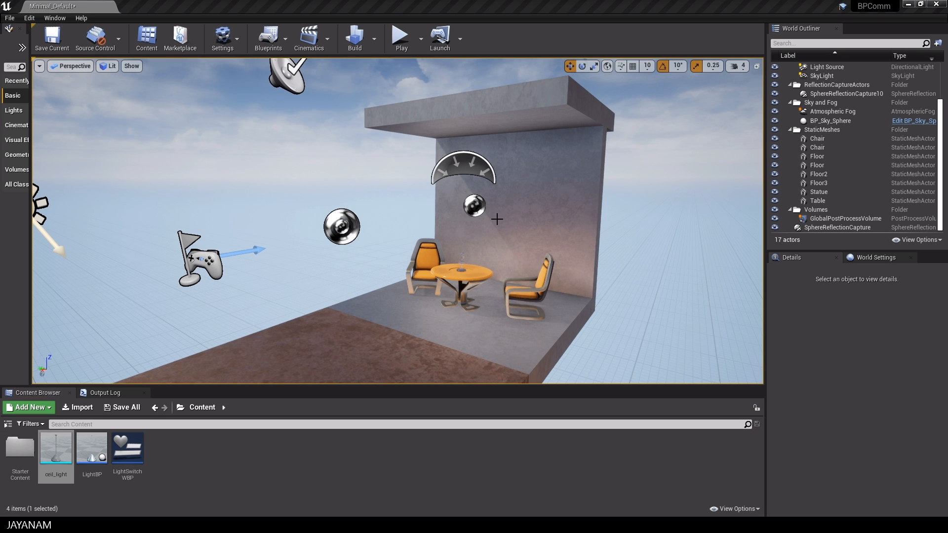
- Open the LightBP blueprint from the Content Browser for editing
click(55, 450)
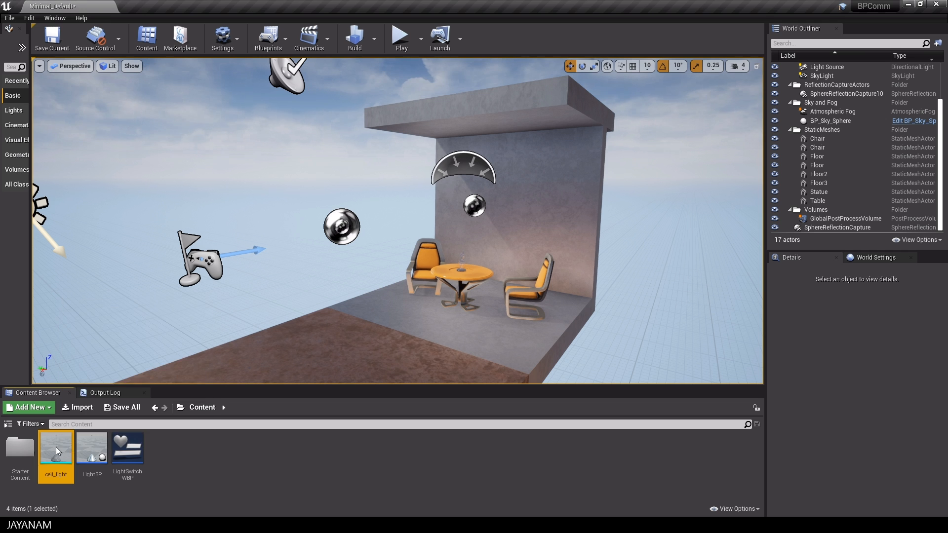
double_click(56, 448)
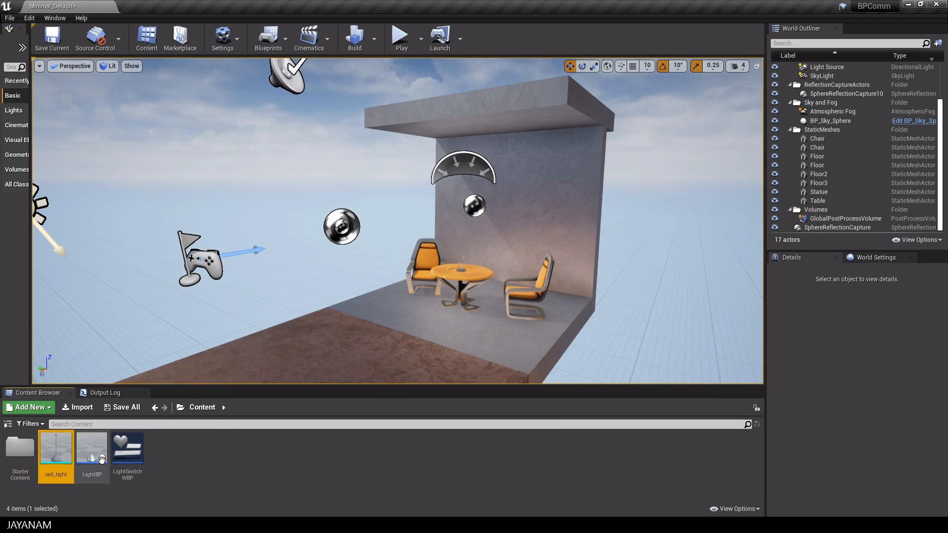
double_click(92, 448)
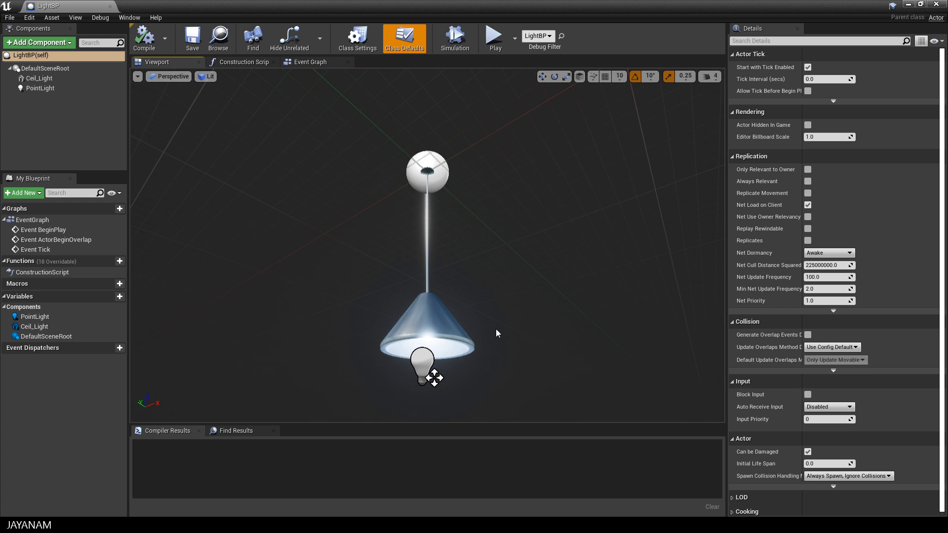
- Inspect the Ceil_Light mesh and PointLight components in the Components panel
click(38, 78)
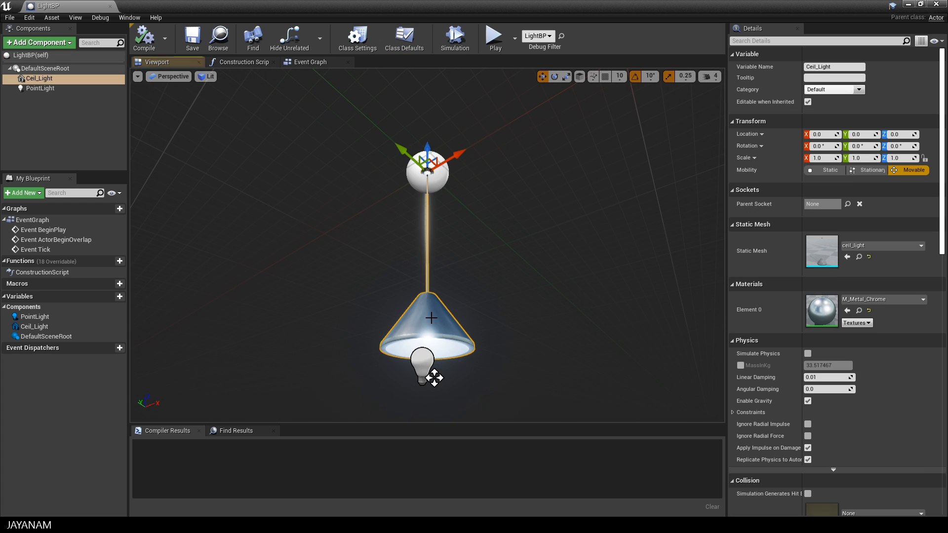
mouse_move(40, 89)
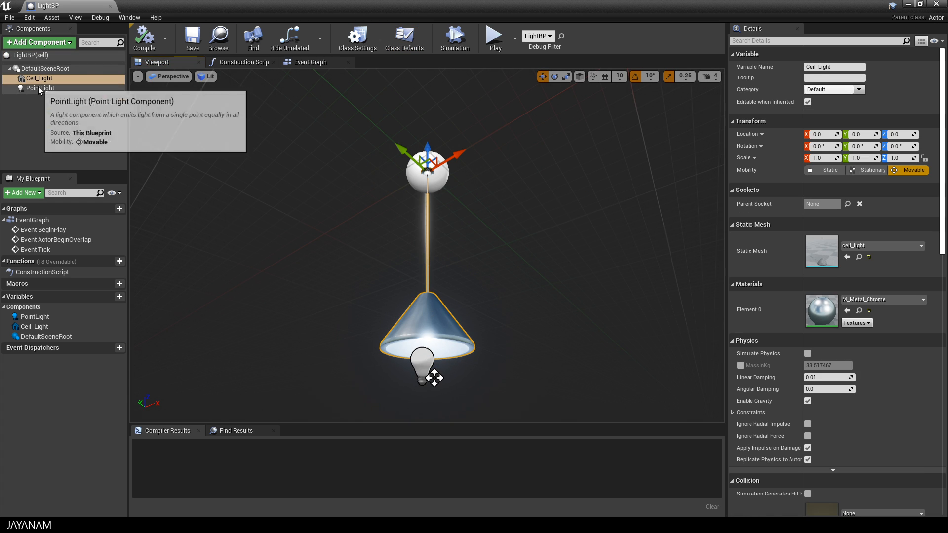
click(32, 88)
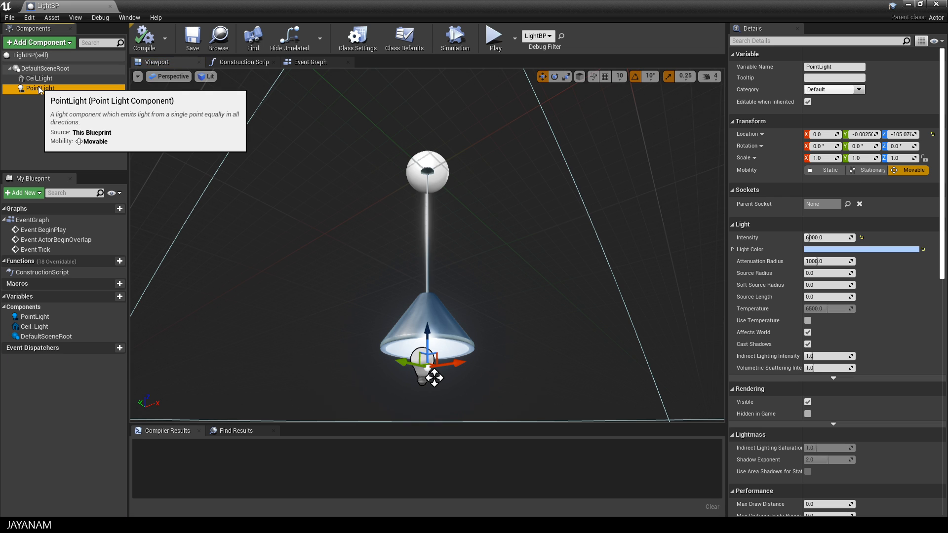
mouse_move(132, 245)
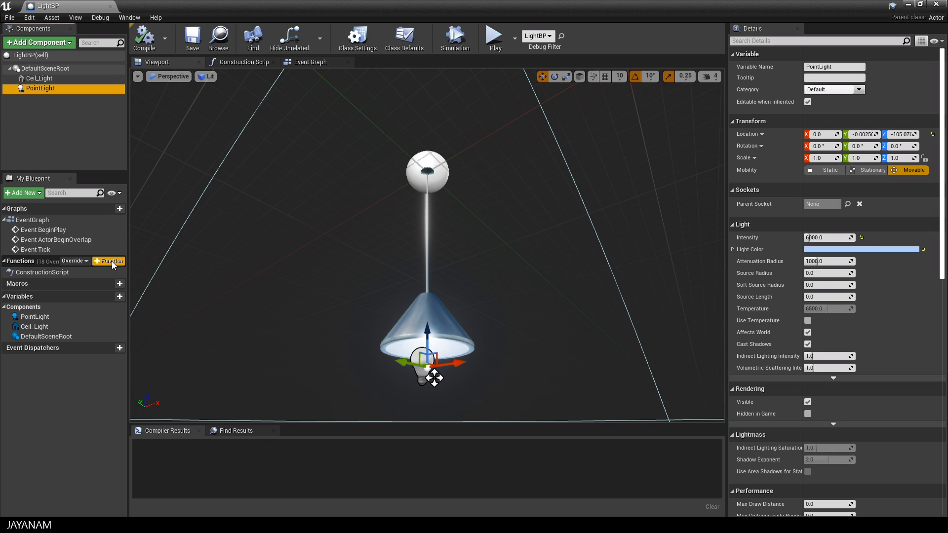
- Add a new blueprint function named SetLightState
click(110, 261)
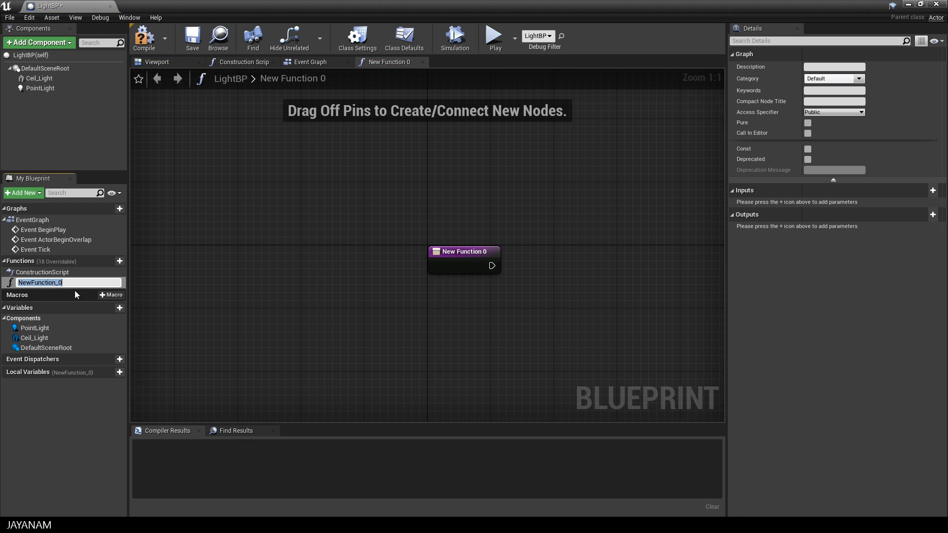
text(SetLightState)
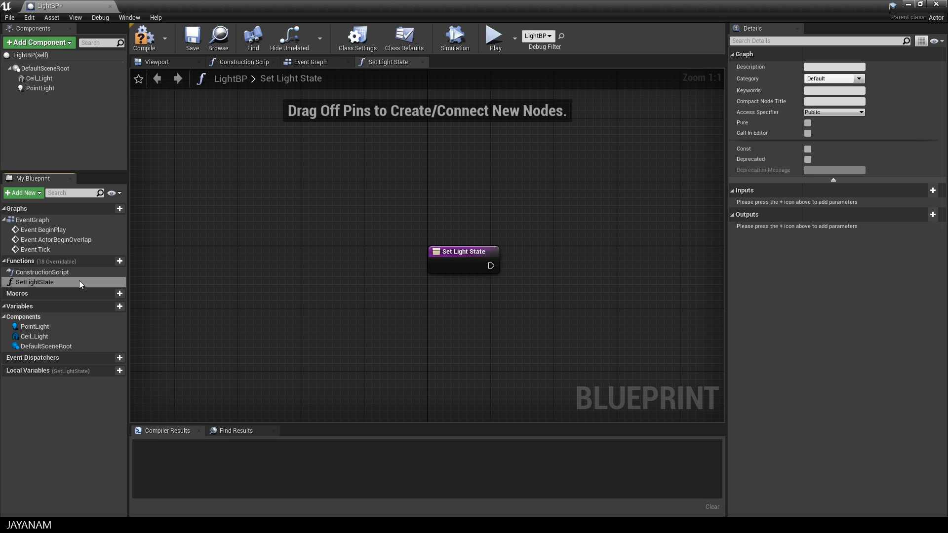
drag(462, 251, 338, 251)
text(set vis)
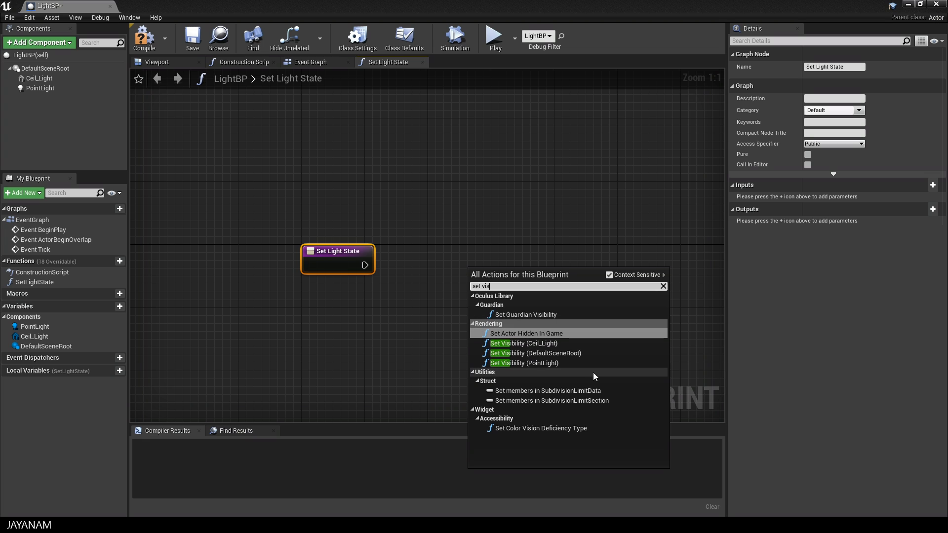
mouse_move(541, 363)
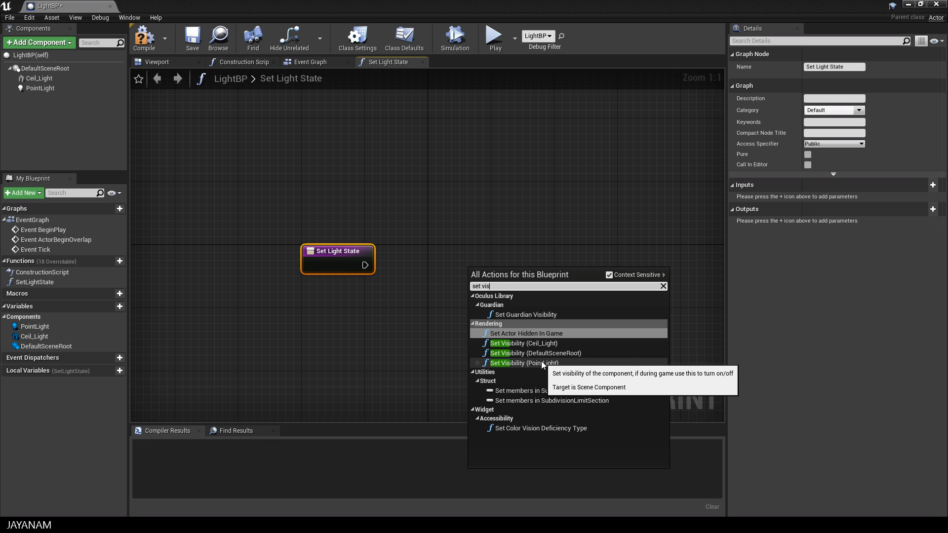
- Add a Set Visibility call on the PointLight and wire the function entry into it
click(516, 364)
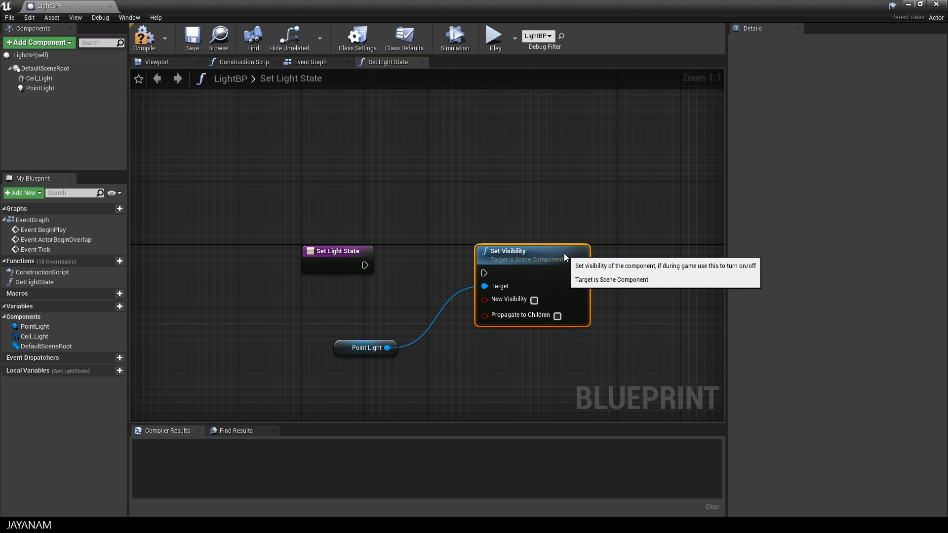
drag(366, 264, 483, 272)
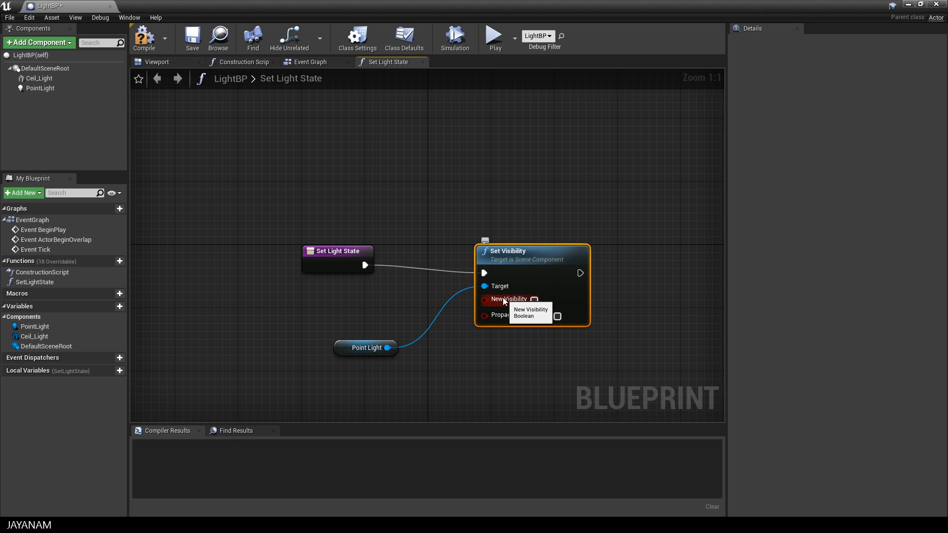
mouse_move(389, 302)
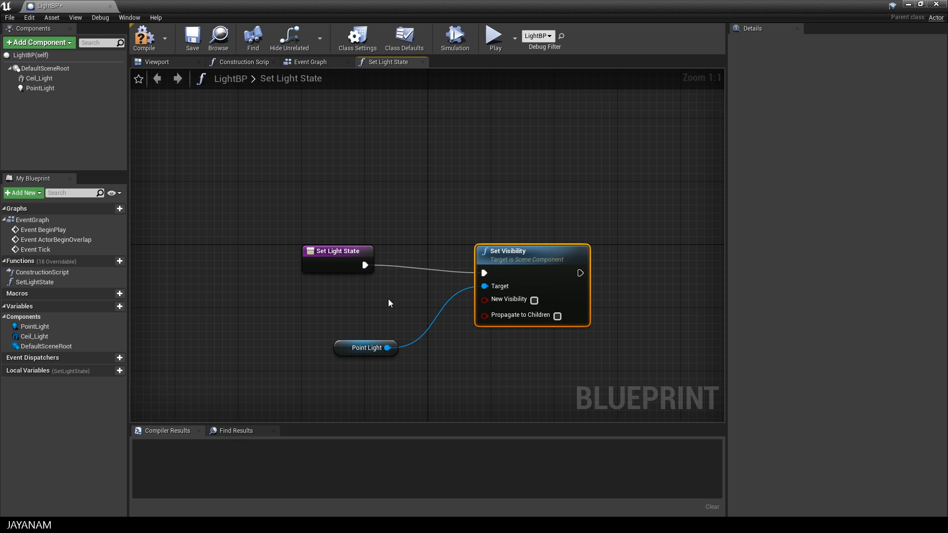
- Add a Boolean input named visible to SetLightState and feed it into New Visibility
click(35, 283)
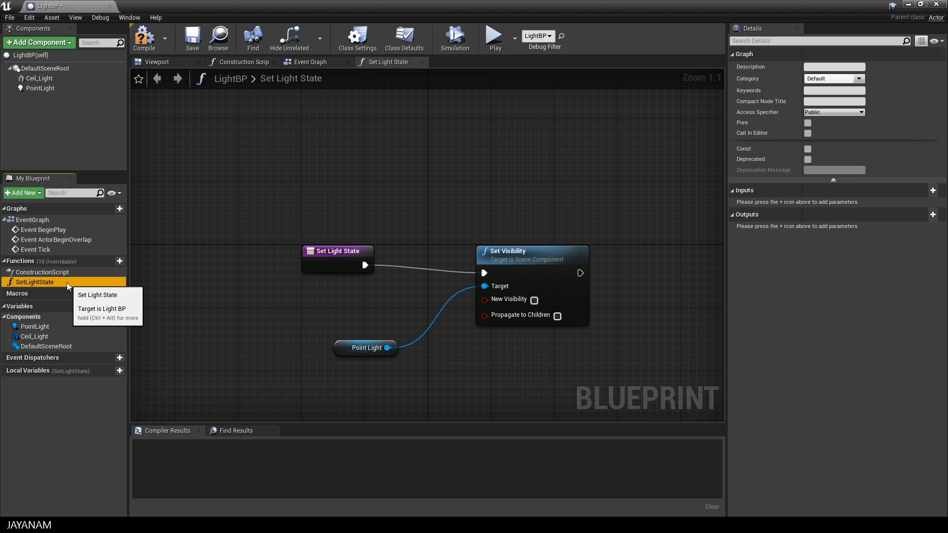
mouse_move(931, 190)
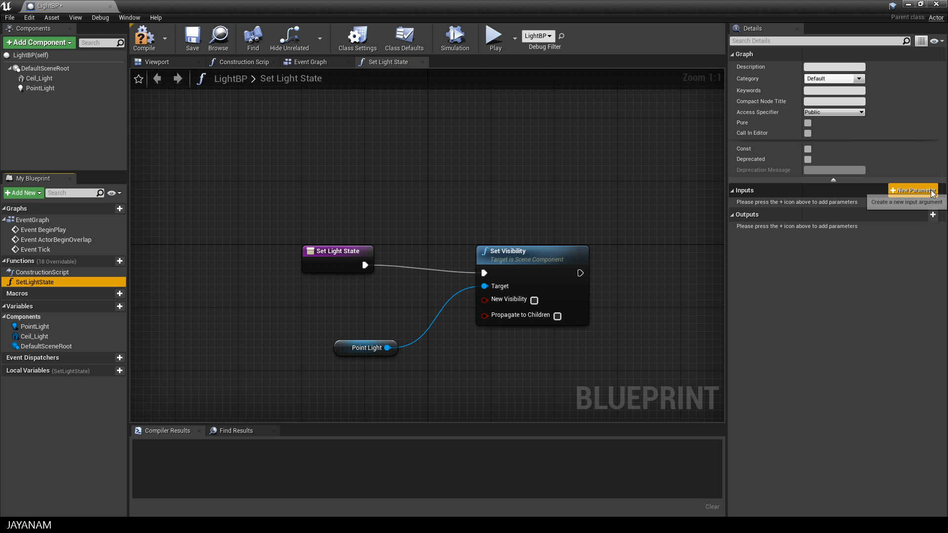
click(912, 190)
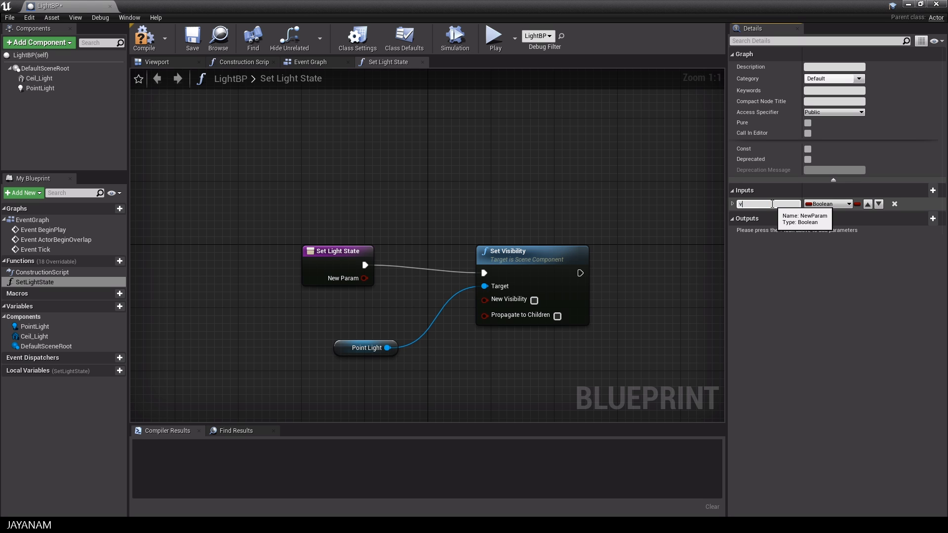
text(visible)
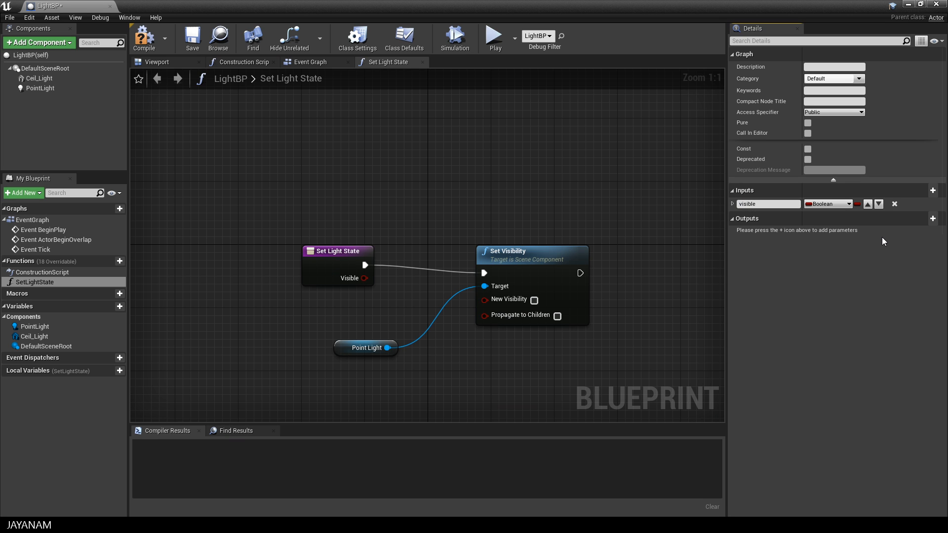
mouse_move(363, 278)
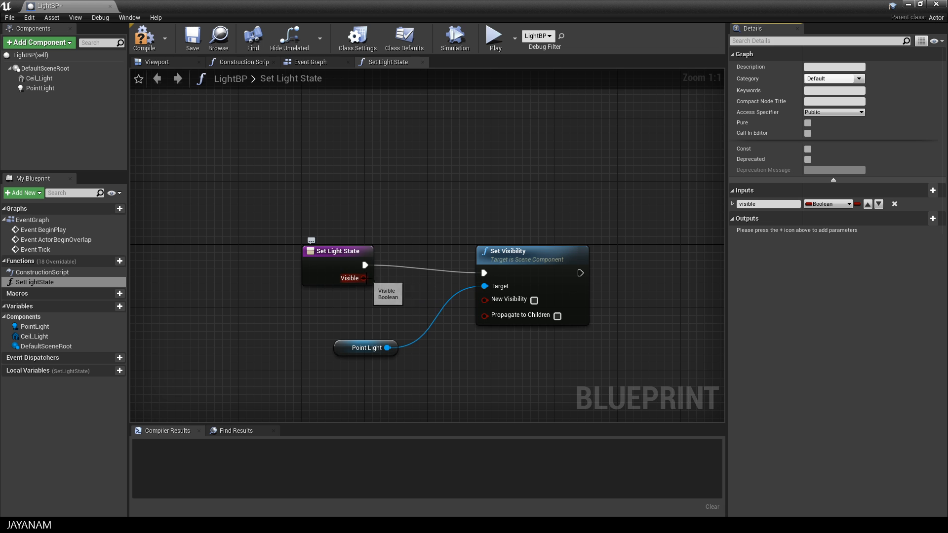
drag(364, 278, 501, 300)
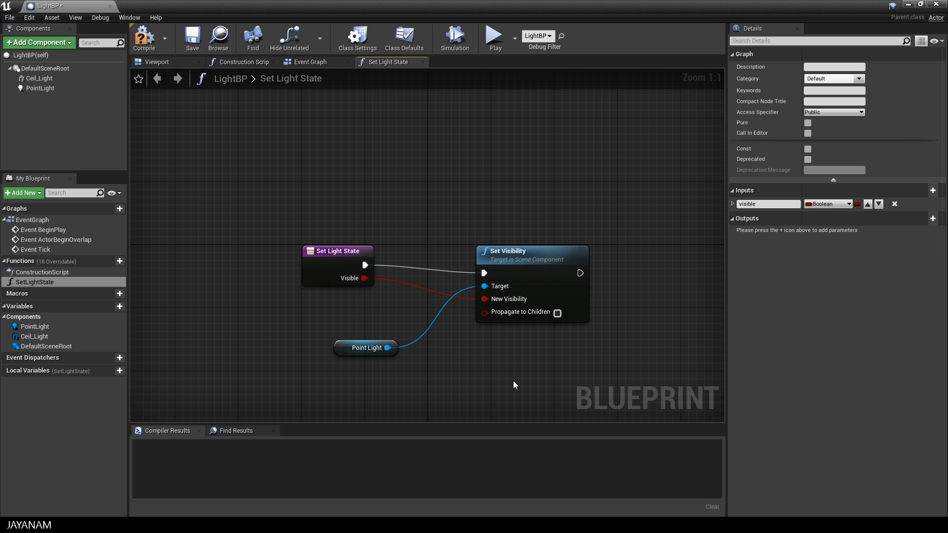
mouse_move(361, 280)
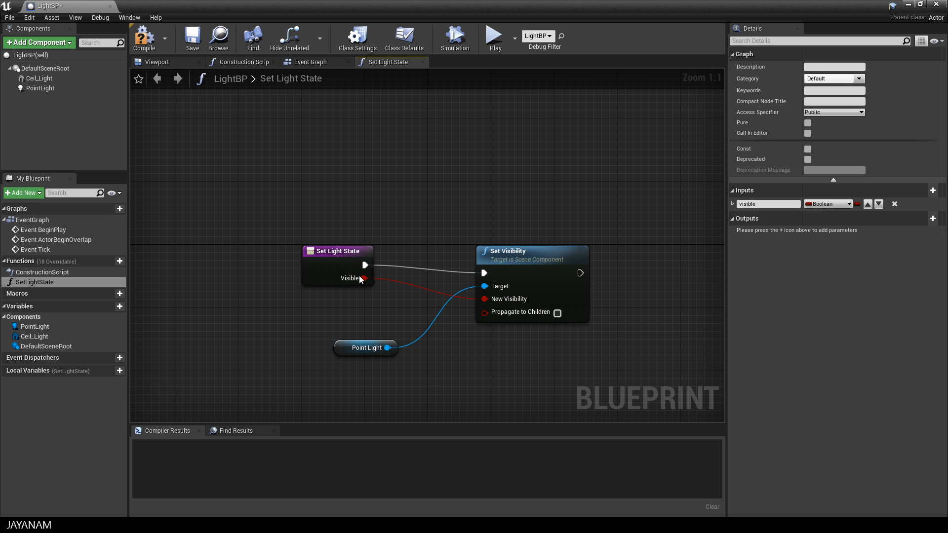
- Compile LightBP and return to the level view
click(146, 36)
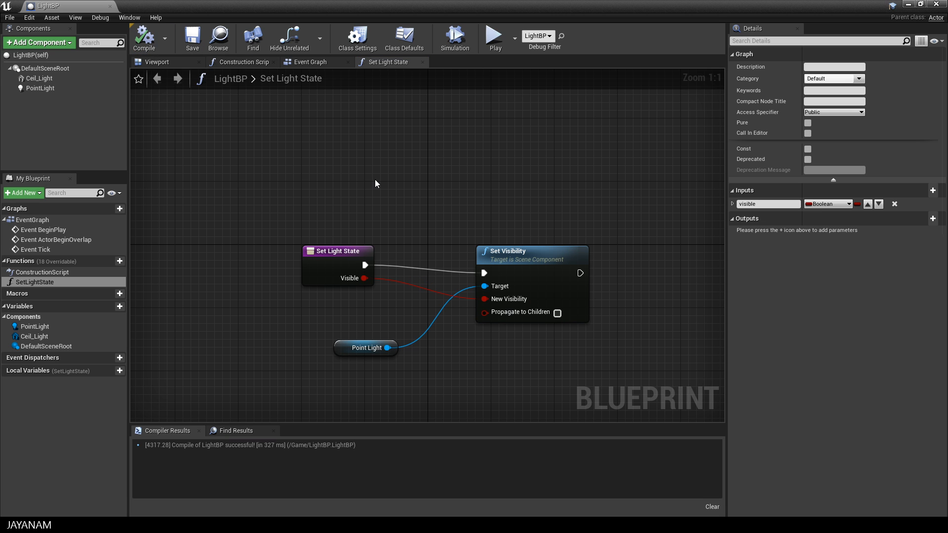
click(338, 251)
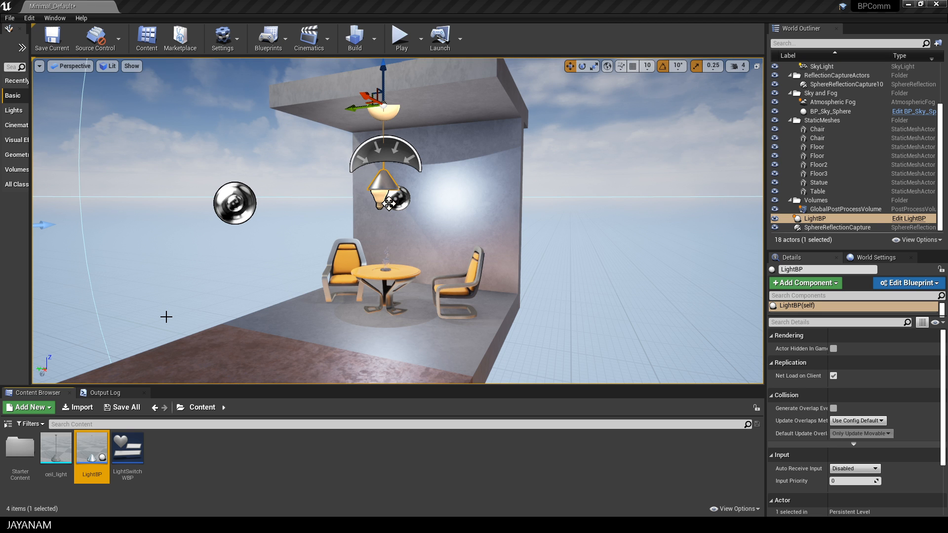
- Open LightSwitchWBP, select the Light On and Light Off buttons, and switch to its graph
double_click(127, 448)
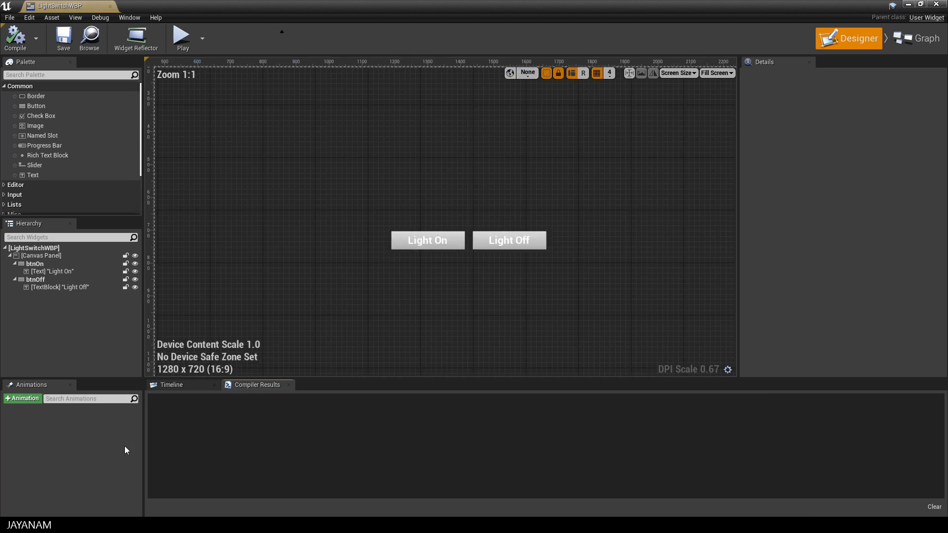
click(17, 39)
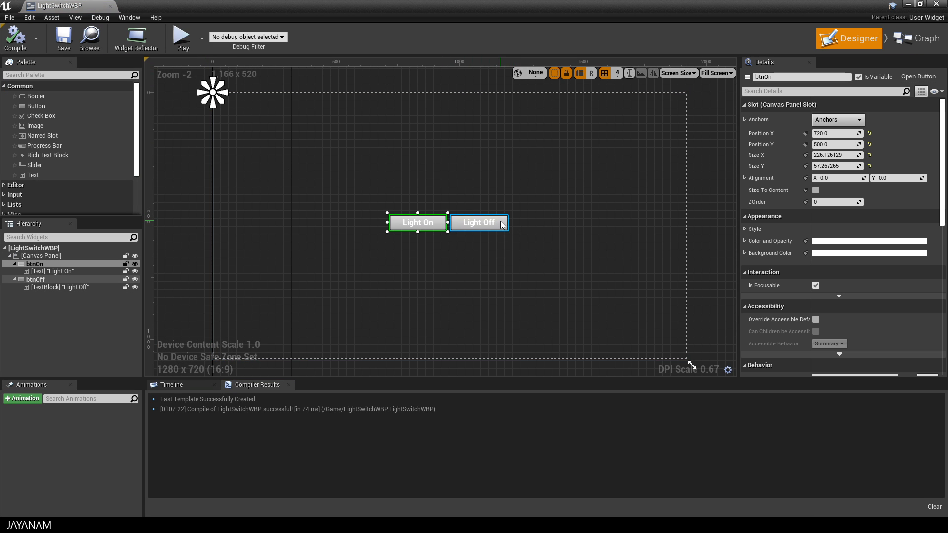
click(479, 222)
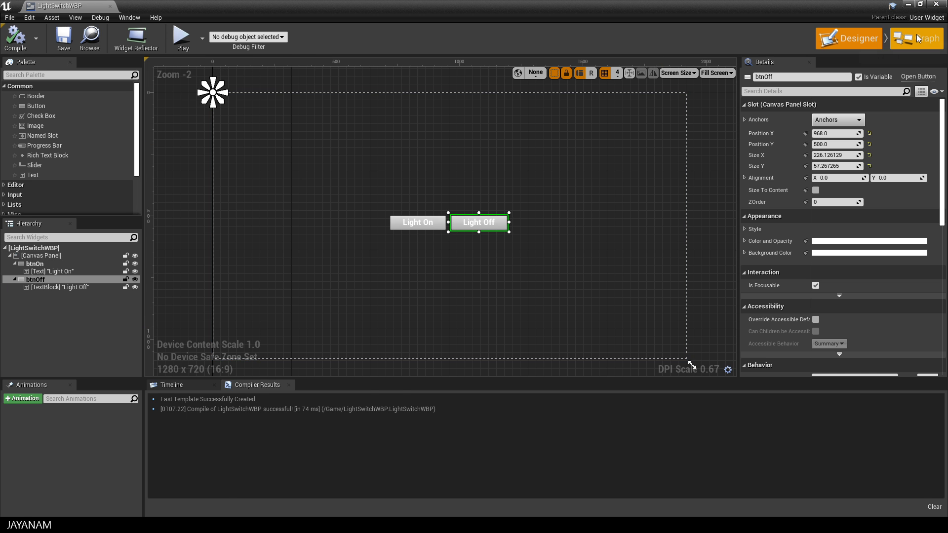
click(916, 39)
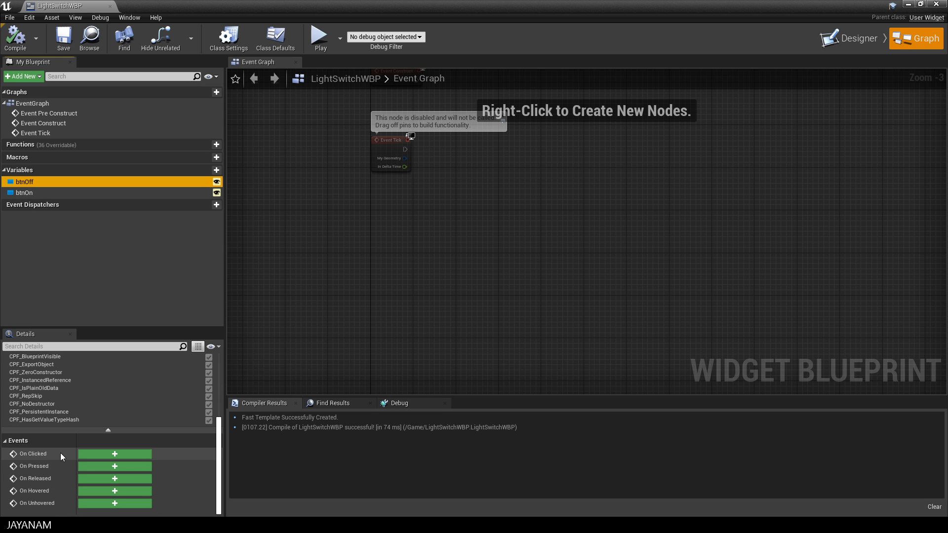
- Add On Clicked events for the btnOff and btnOn buttons to the event graph
click(115, 453)
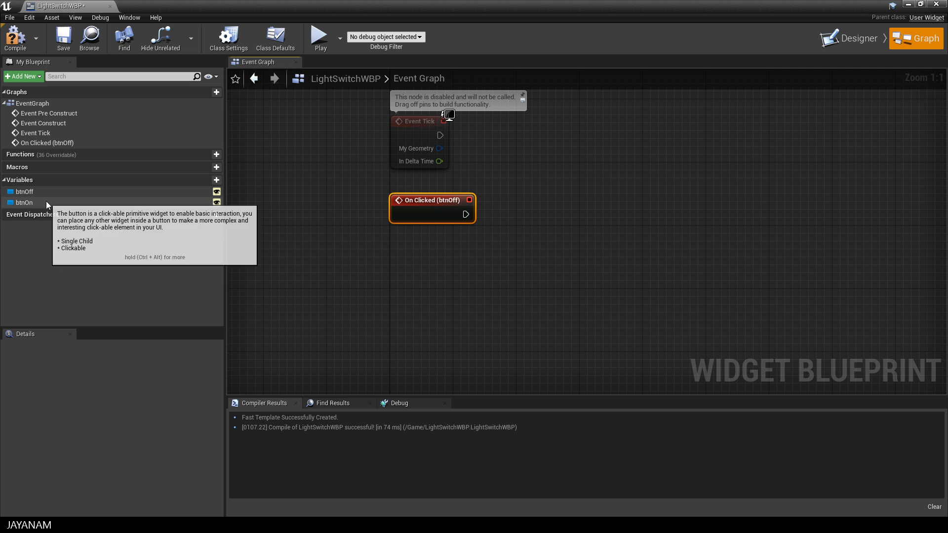
mouse_move(45, 192)
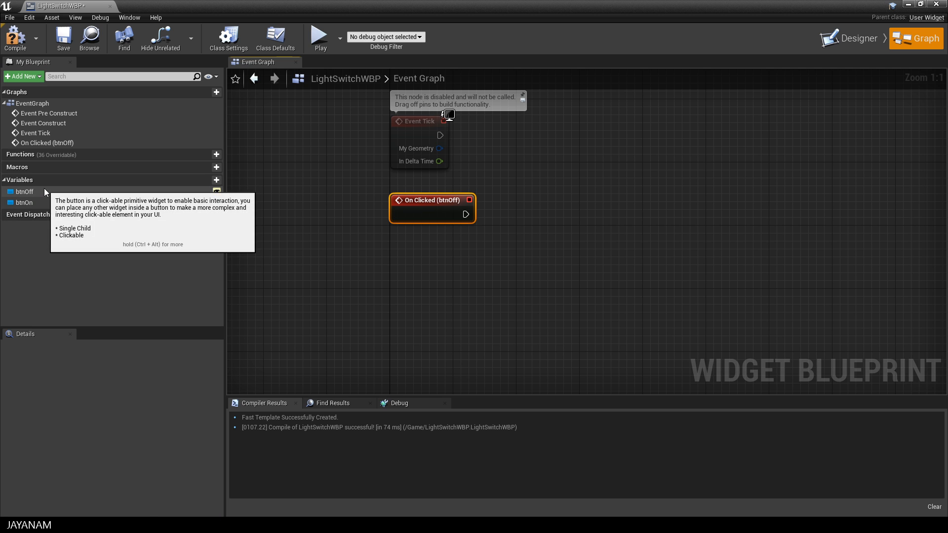
click(24, 191)
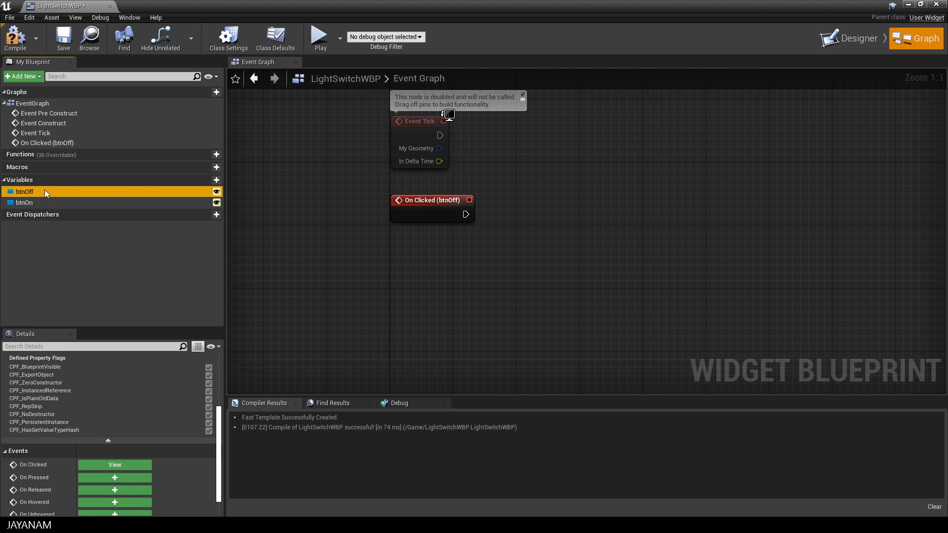
click(24, 203)
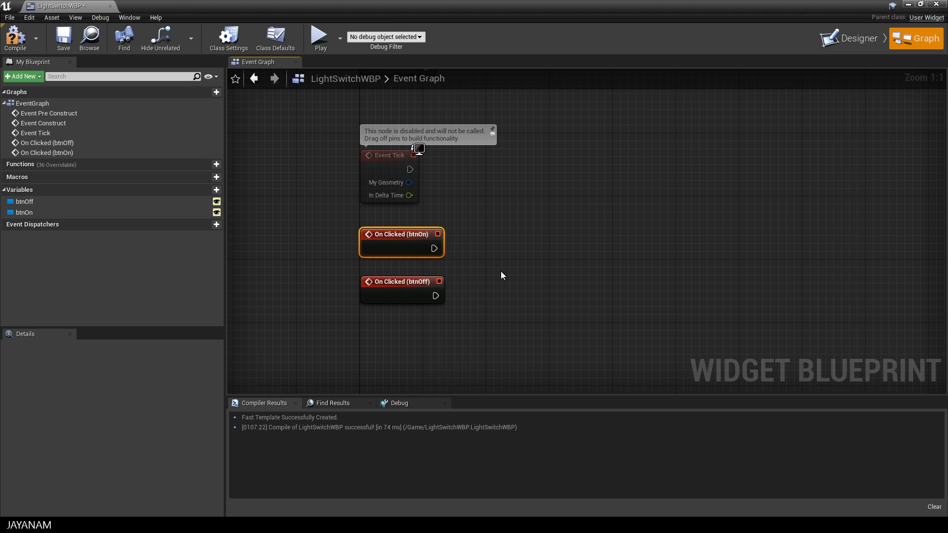
mouse_move(218, 192)
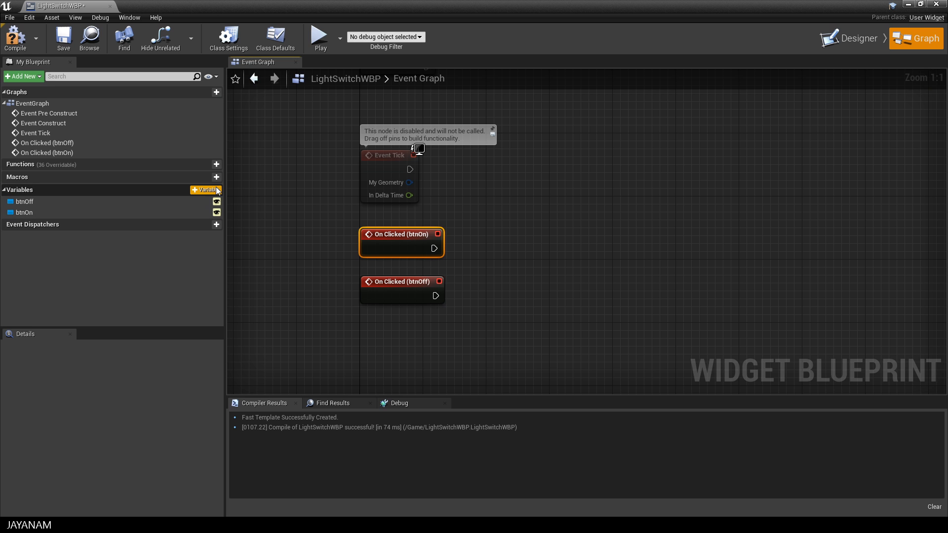
- Create a Light BP variable named lightBP, exposed on spawn, and bring it into the Event Graph
click(215, 190)
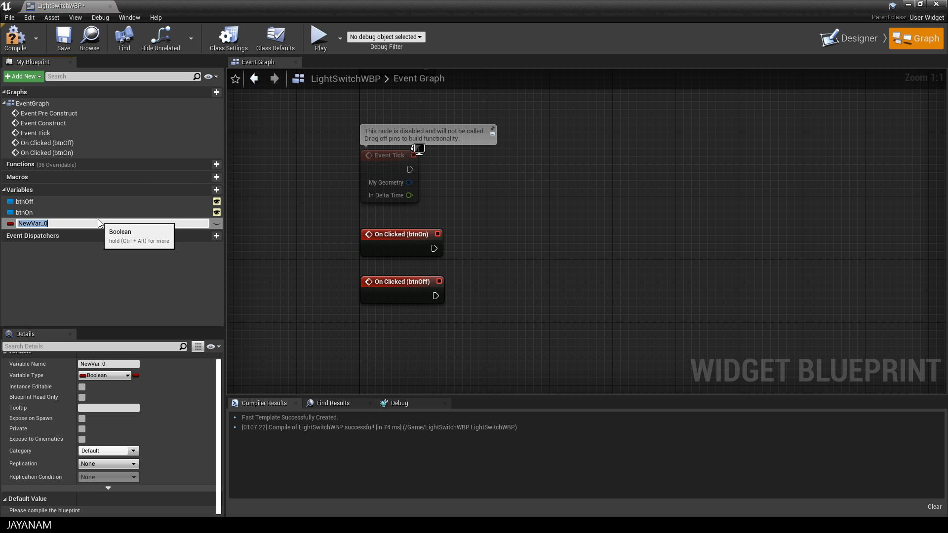
mouse_move(100, 377)
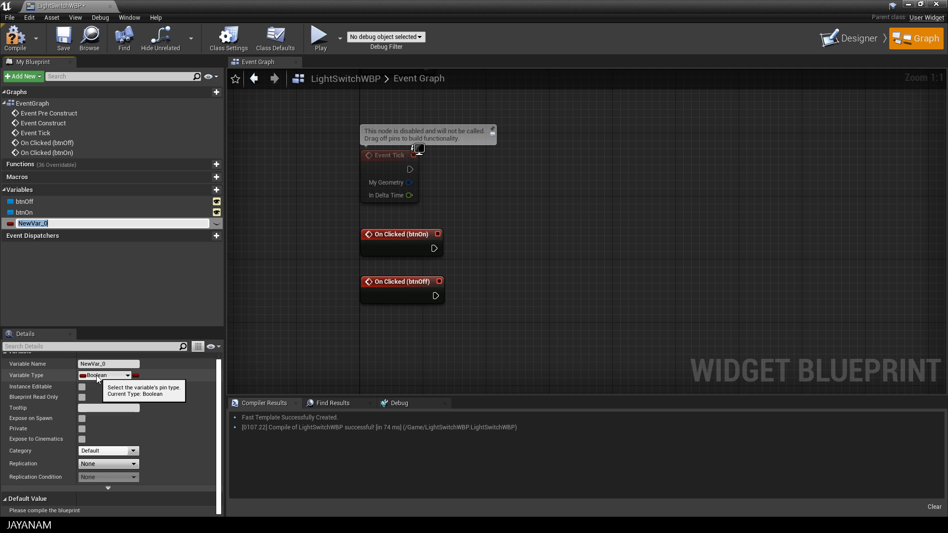
click(124, 375)
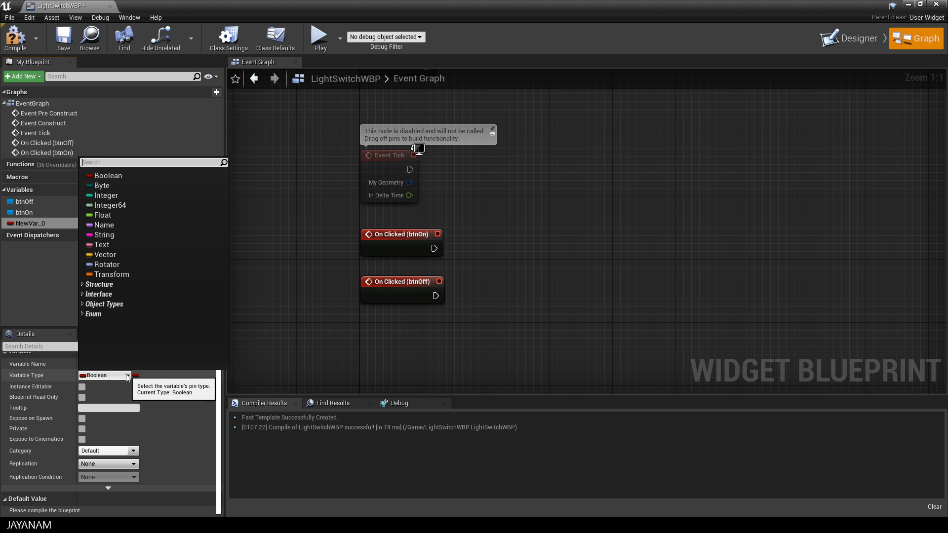
text(light)
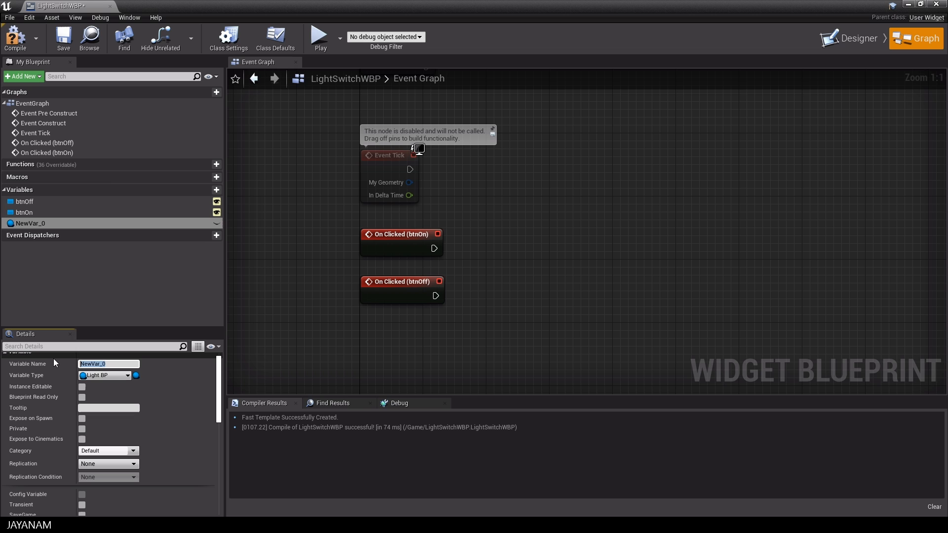
text(lightBP)
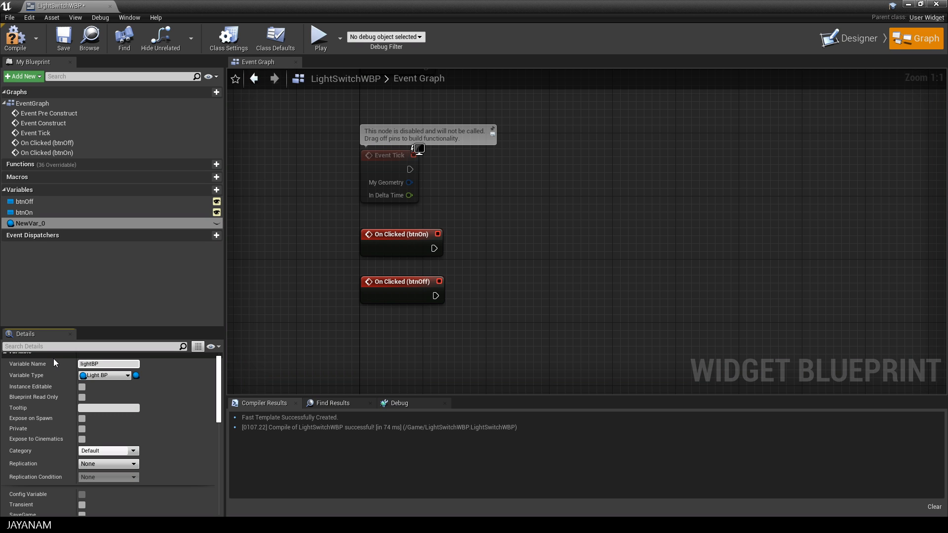
text(lightBP)
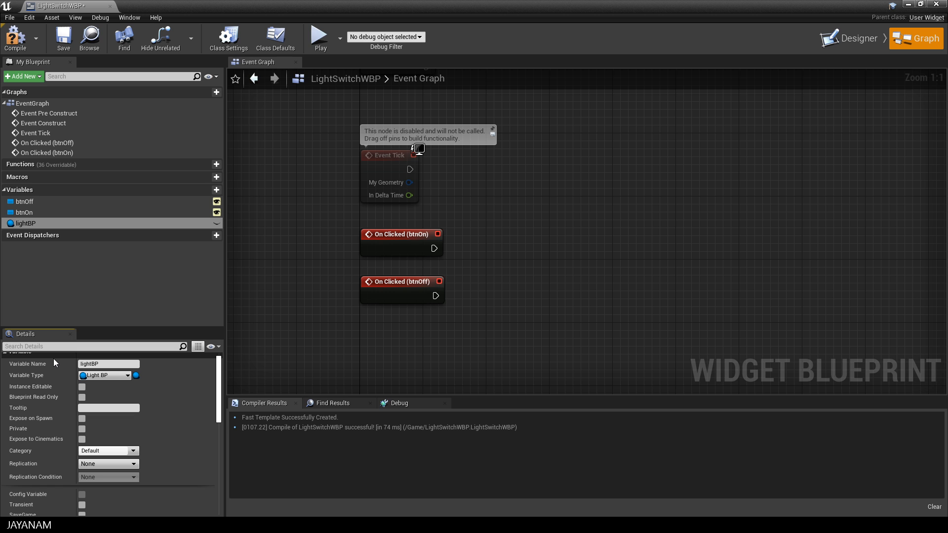
click(82, 387)
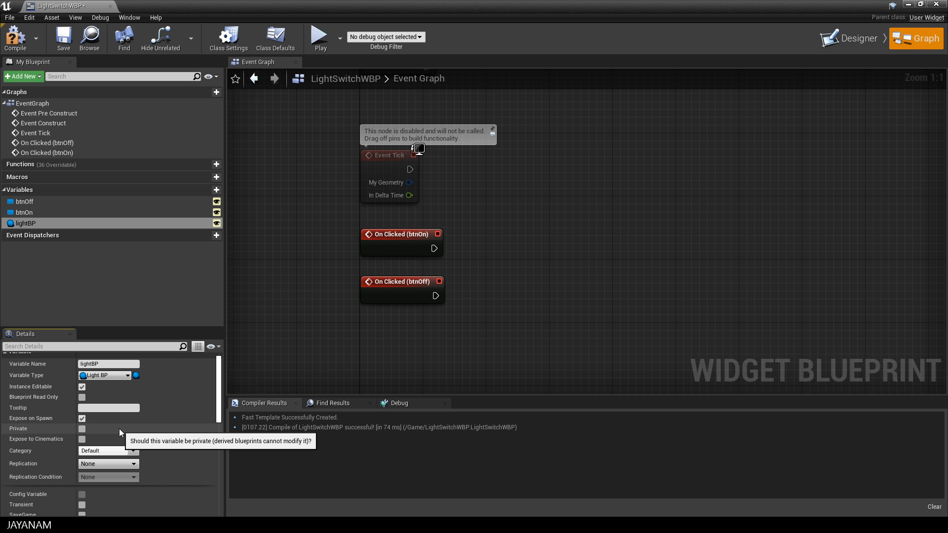
mouse_move(26, 226)
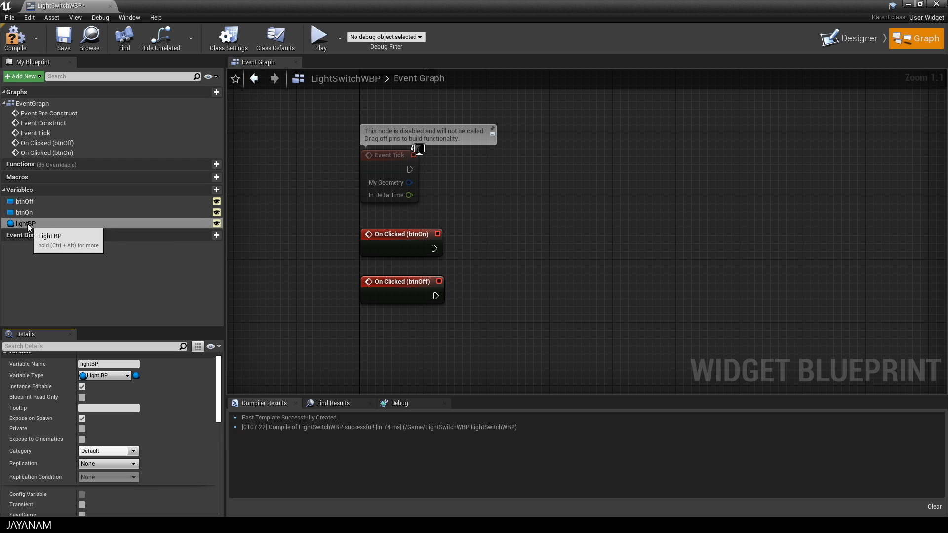
drag(24, 223, 513, 266)
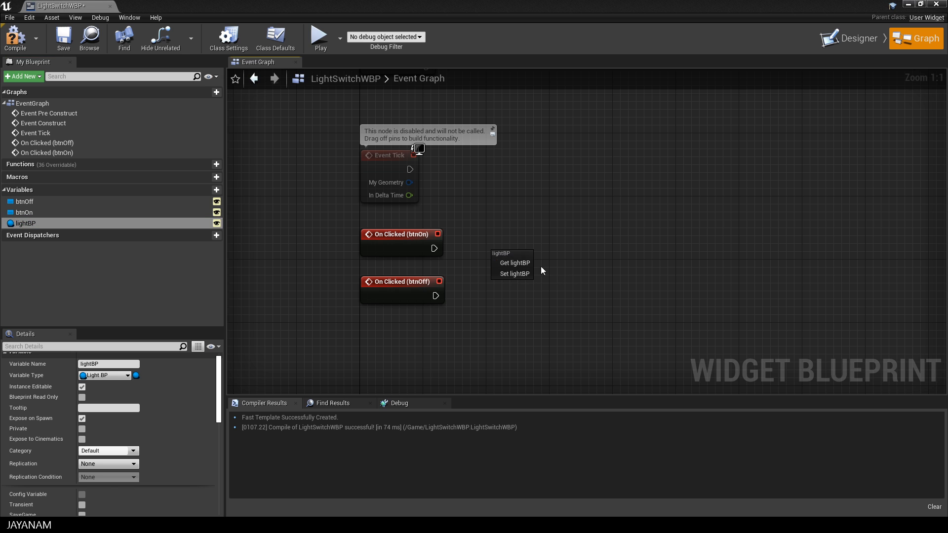
- Call Set Light State on lightBP from the btnOn click event with Visible ticked
click(514, 262)
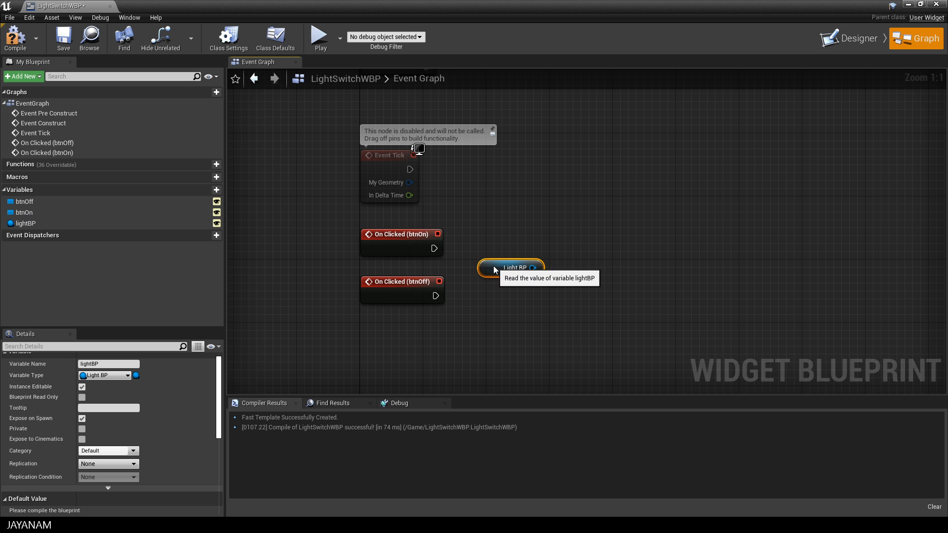
drag(532, 267, 594, 241)
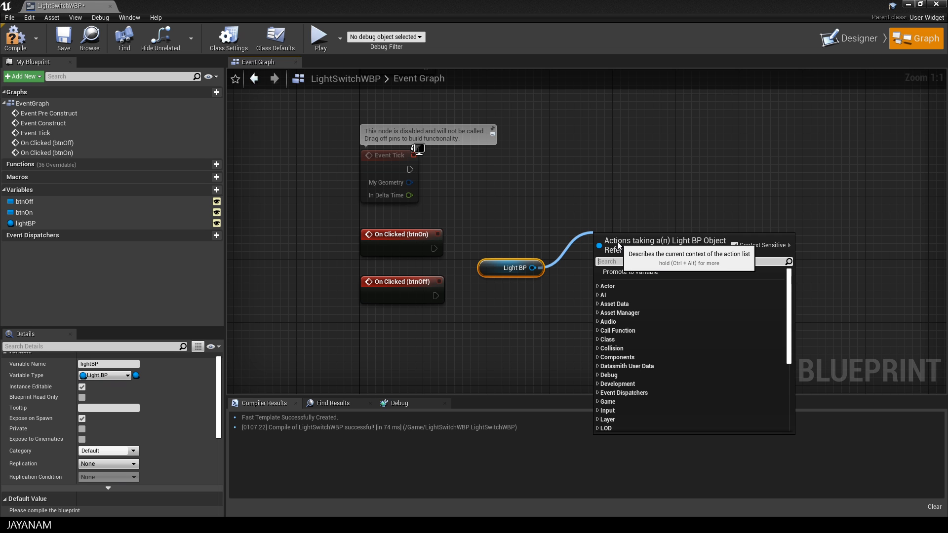
text(setlight)
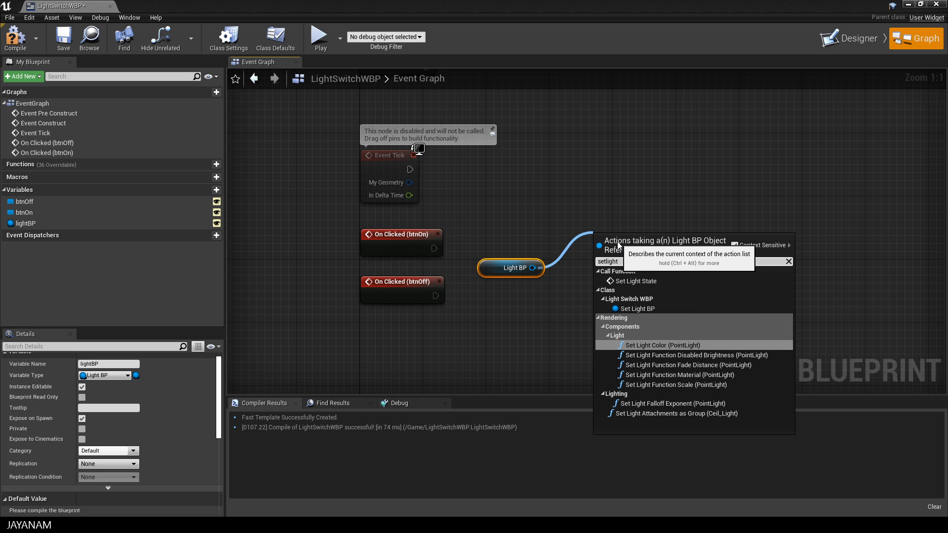
mouse_move(708, 284)
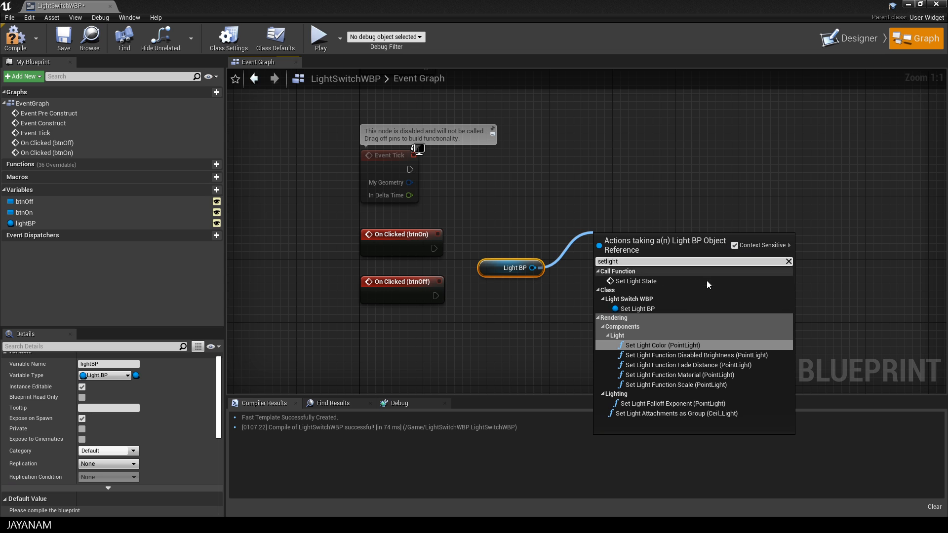
mouse_move(645, 284)
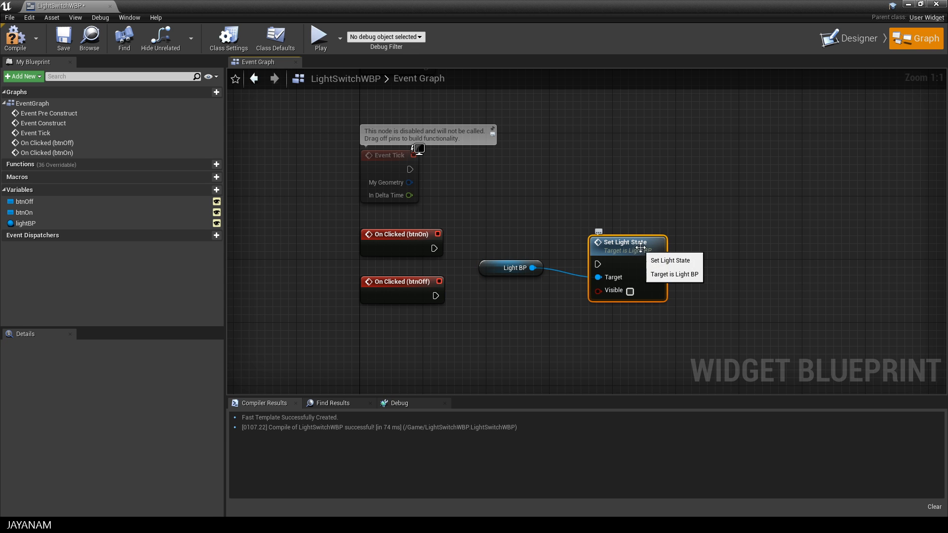
mouse_move(707, 291)
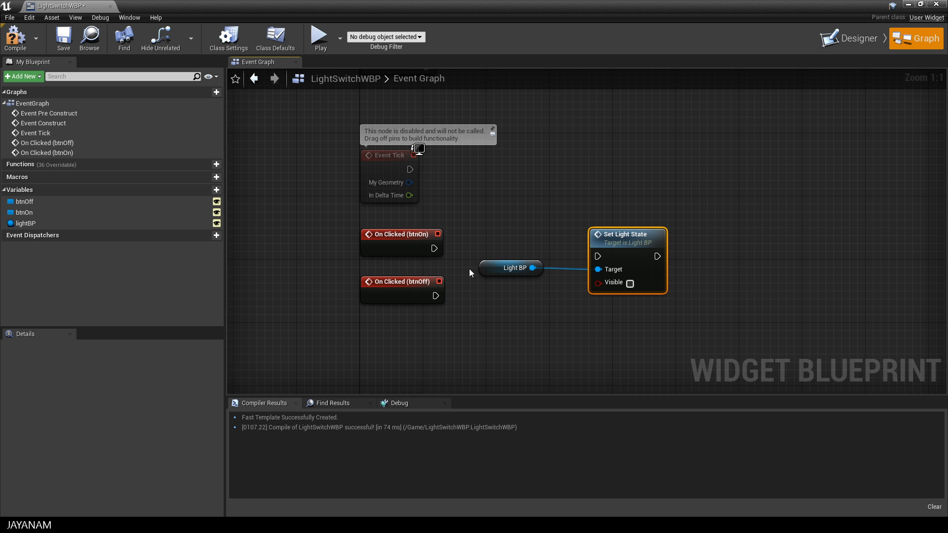
drag(435, 250, 595, 256)
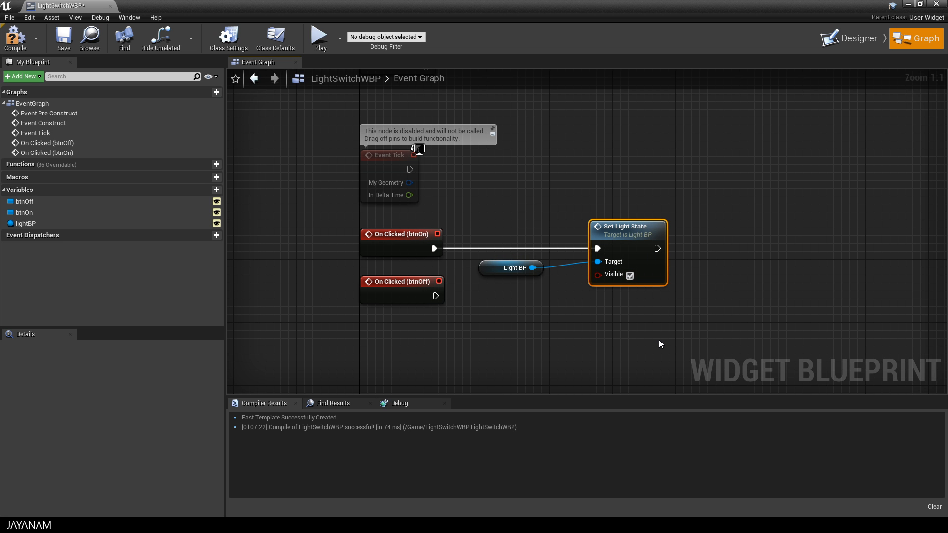
mouse_move(638, 235)
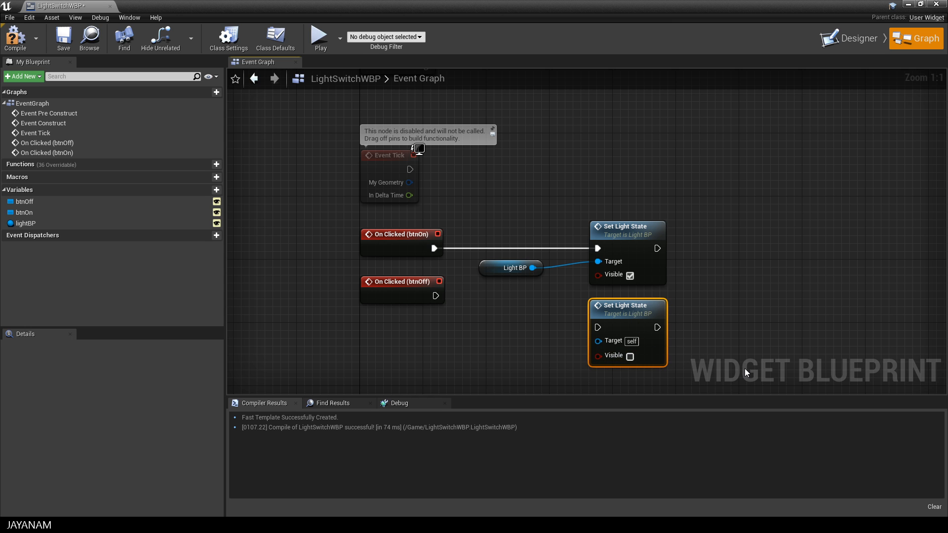
mouse_move(434, 297)
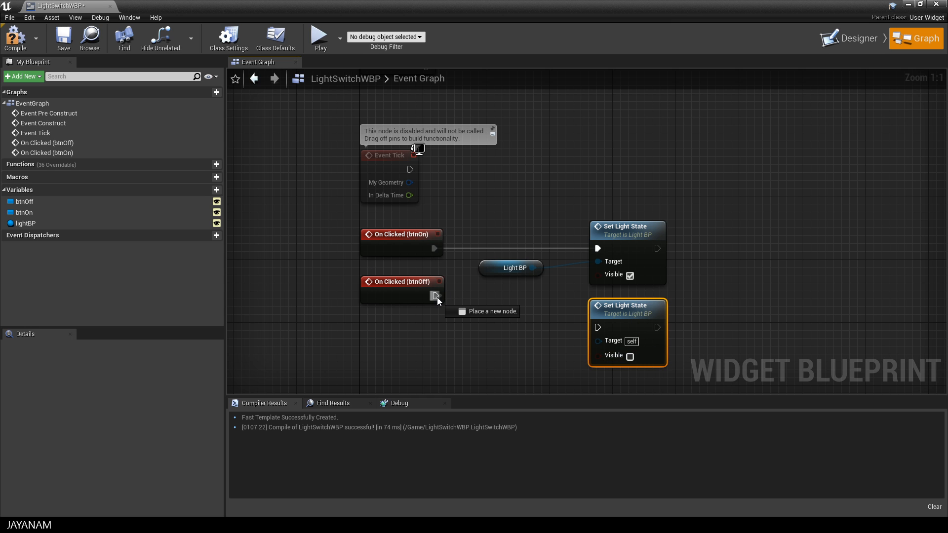
- Wire the btnOff click event into a second Set Light State call with Visible unticked
drag(435, 295, 598, 327)
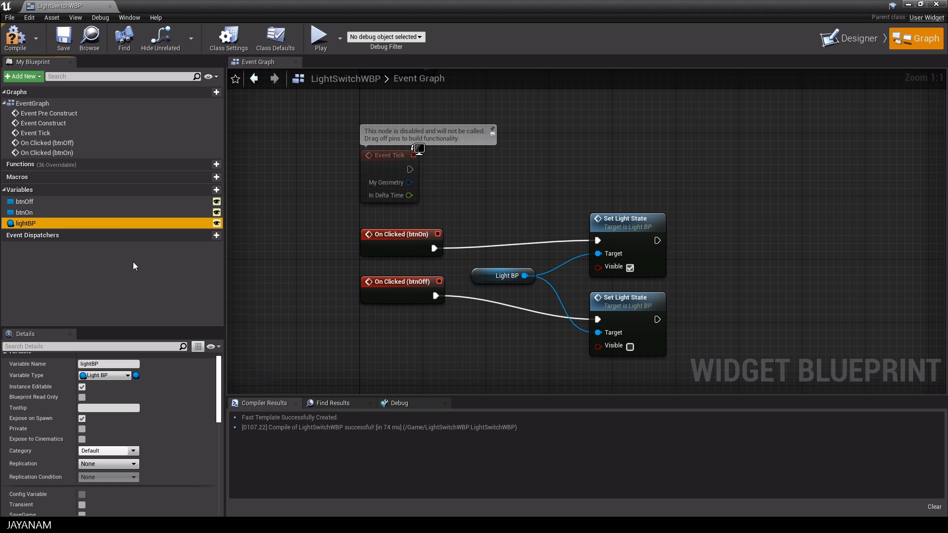
mouse_move(16, 40)
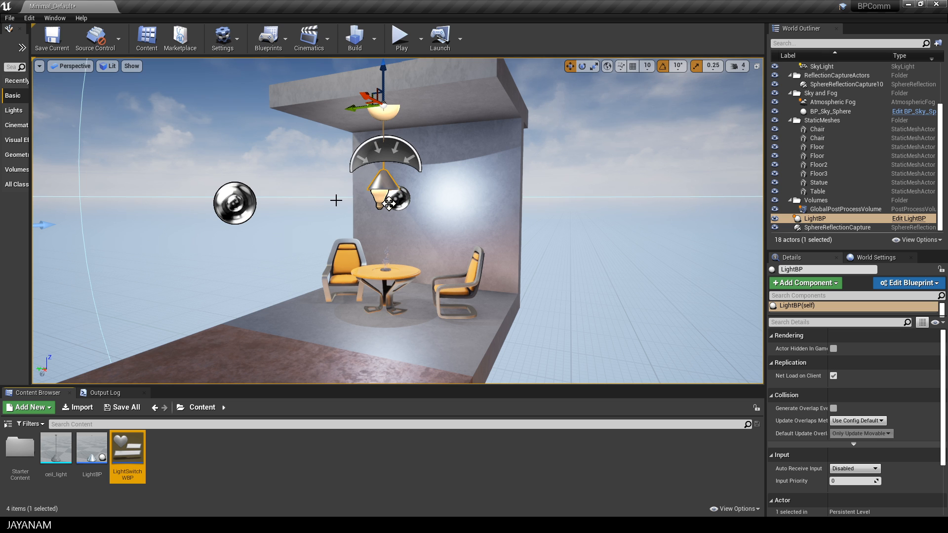
- Open the level blueprint and add an Event BeginPlay node
click(267, 35)
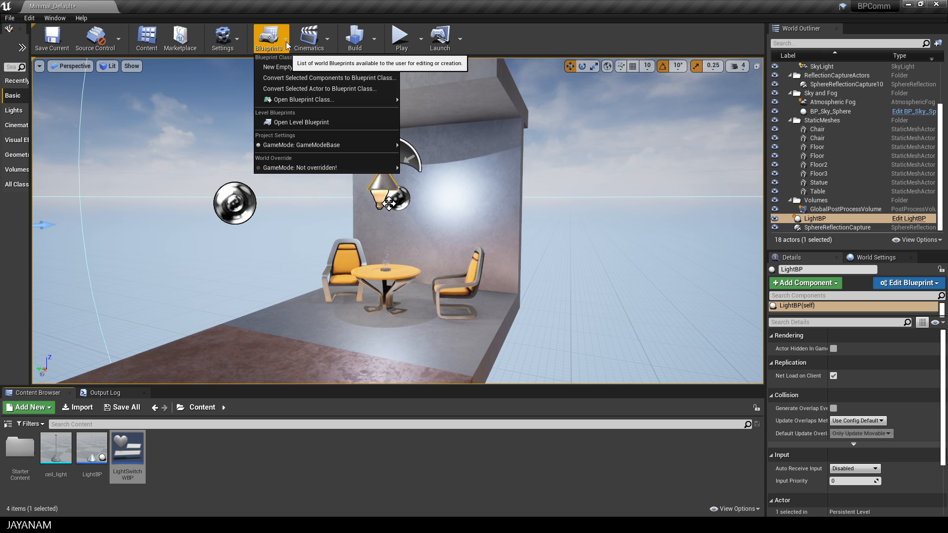
click(301, 123)
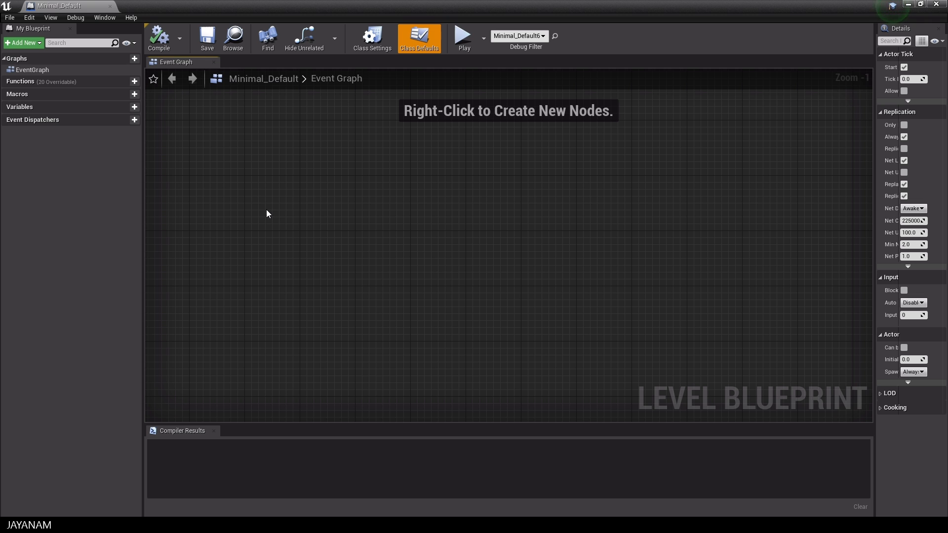
right_click(268, 213)
text(beginpl)
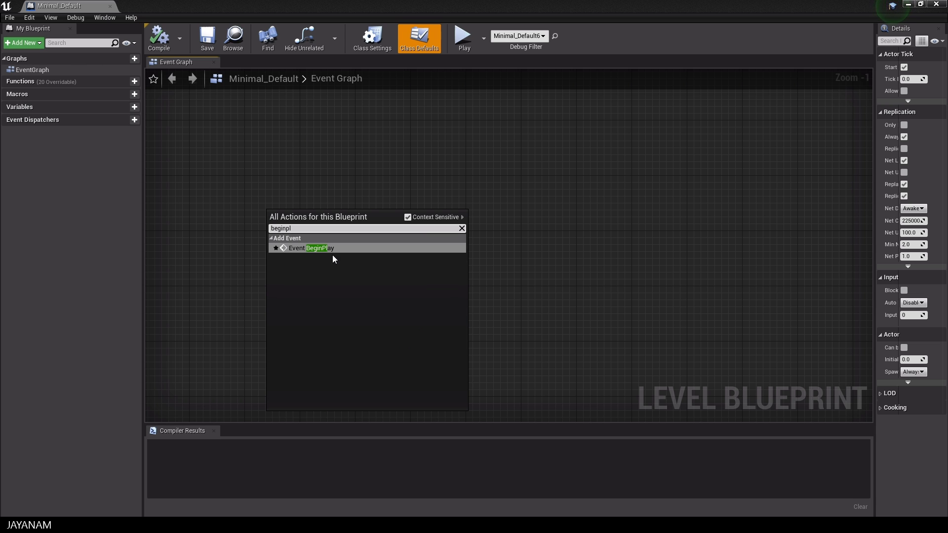
click(312, 248)
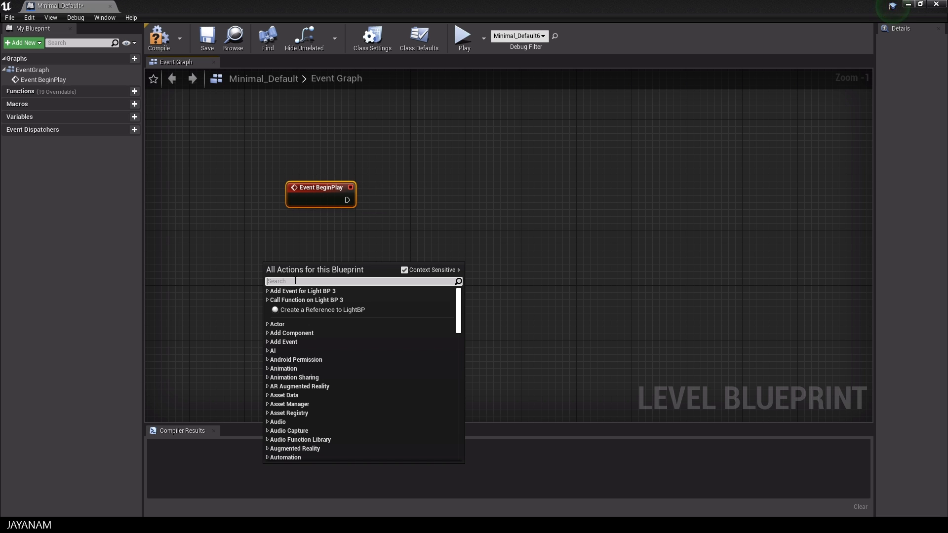
- Add a Get Player Controller node to the level graph
text(get player)
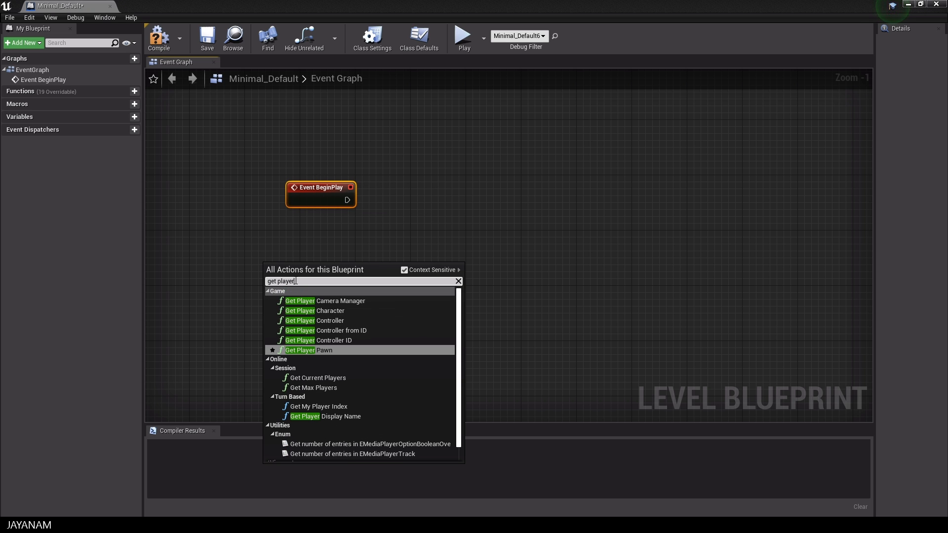
click(311, 320)
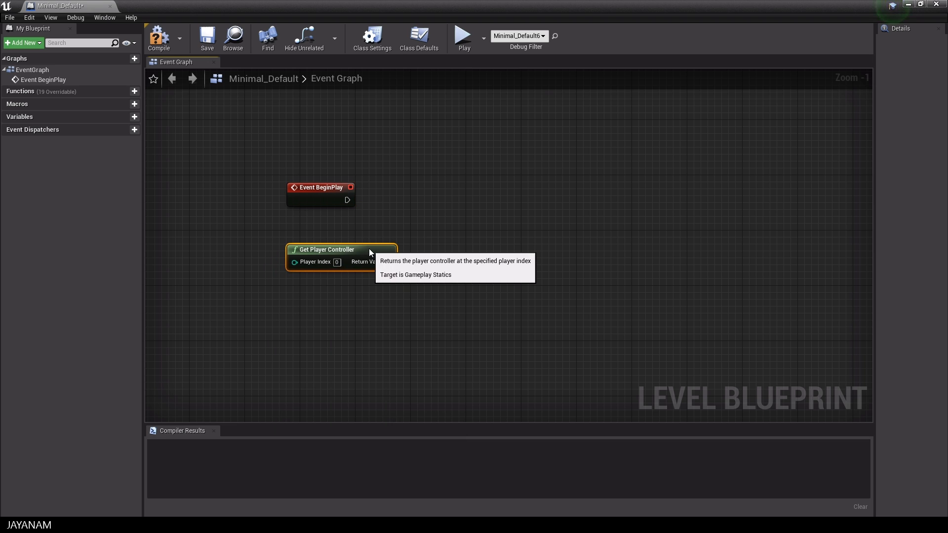
mouse_move(443, 208)
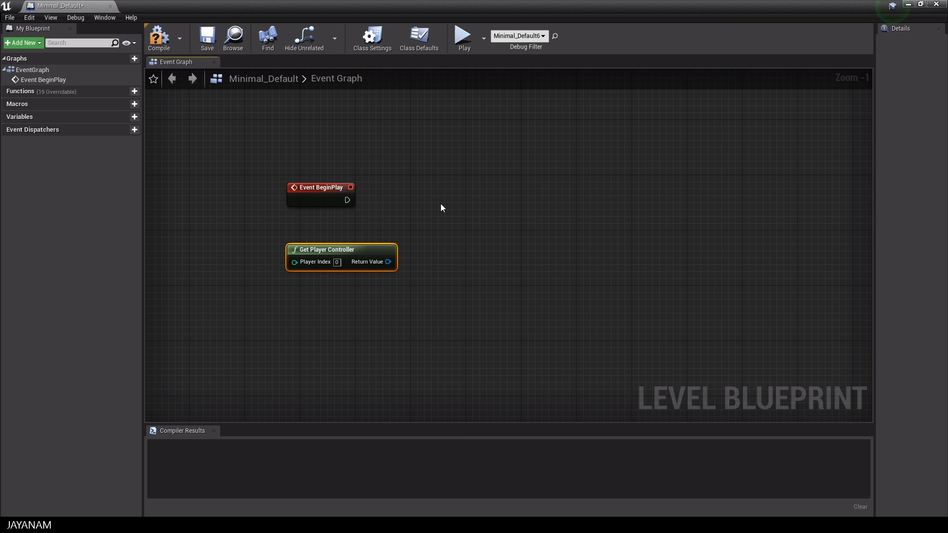
- Add a Create Widget node running from Event BeginPlay
drag(356, 199, 403, 194)
text(c)
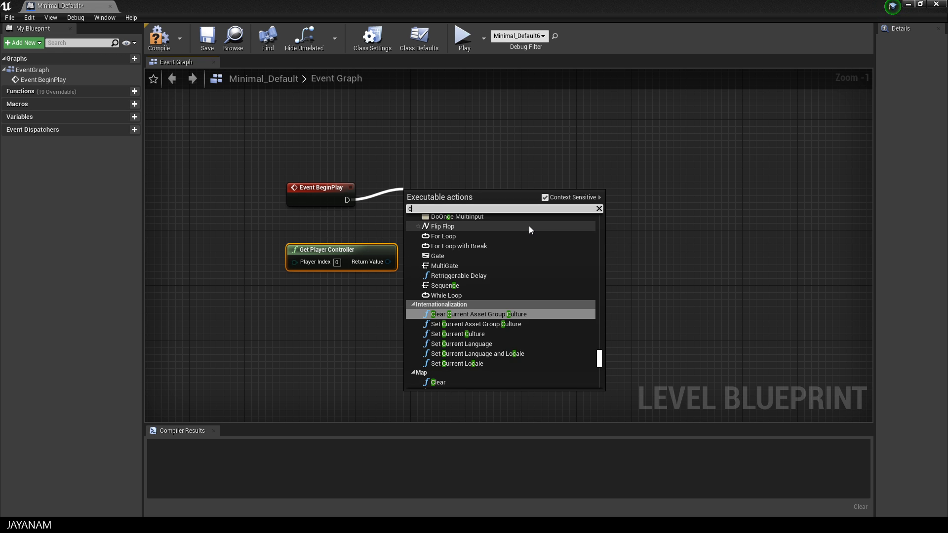
text(reate wid)
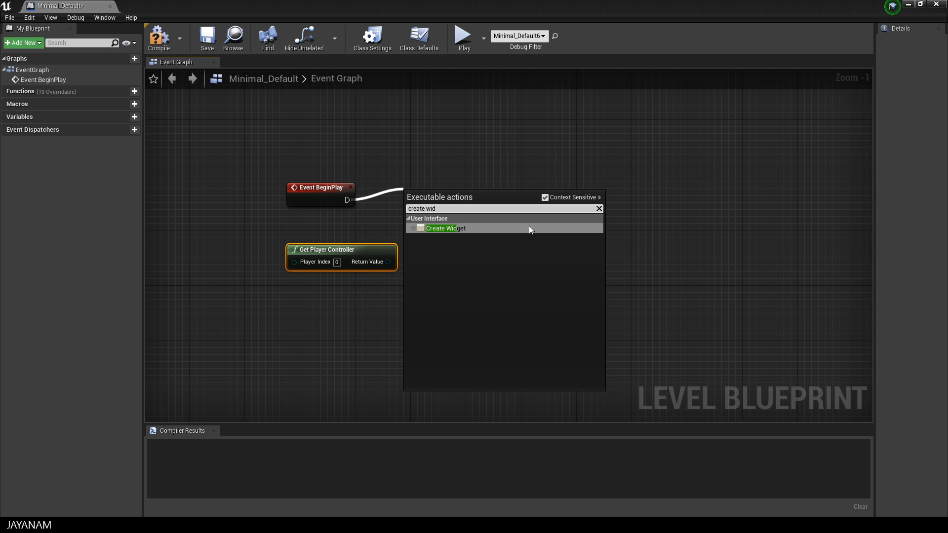
mouse_move(445, 229)
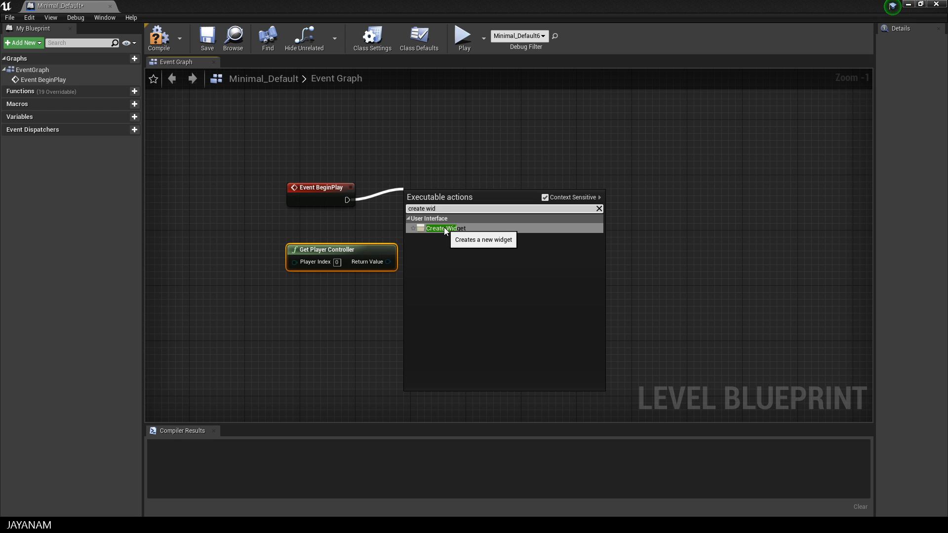
click(440, 228)
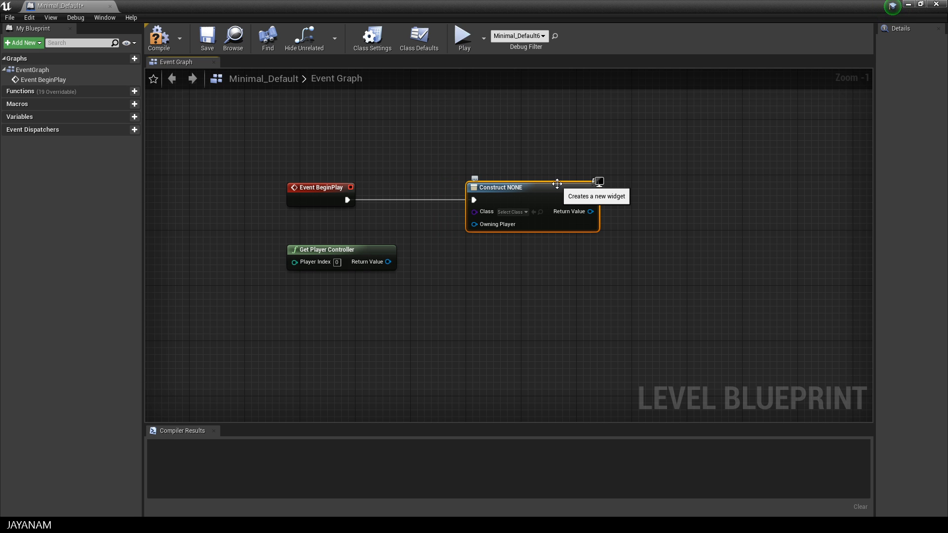
- Wire the player controller into Owning Player and set the widget class to LightSwitchWBP
drag(392, 262, 399, 261)
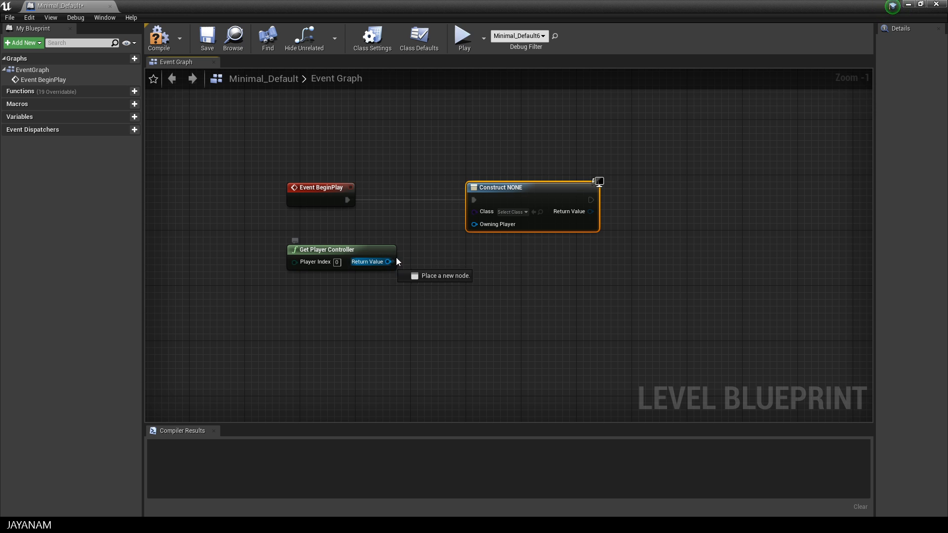
drag(389, 262, 474, 224)
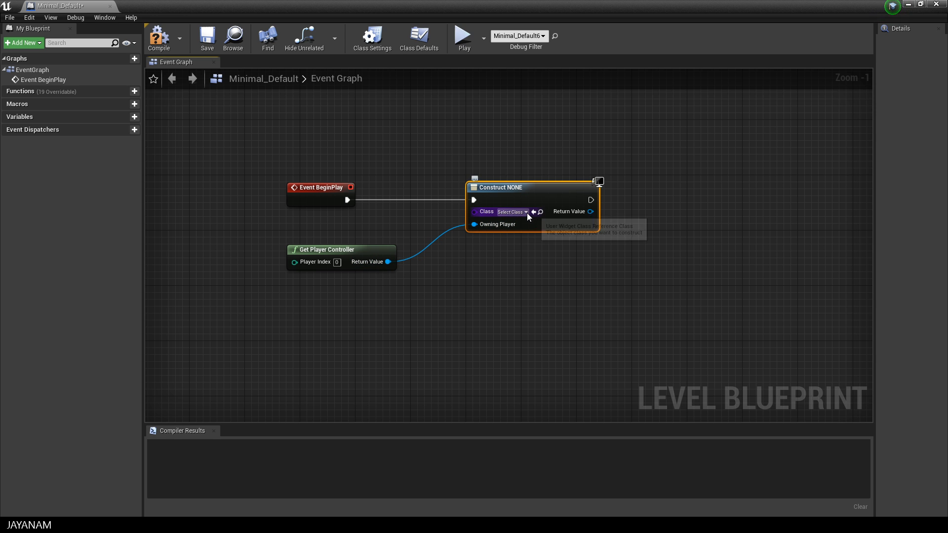
click(511, 211)
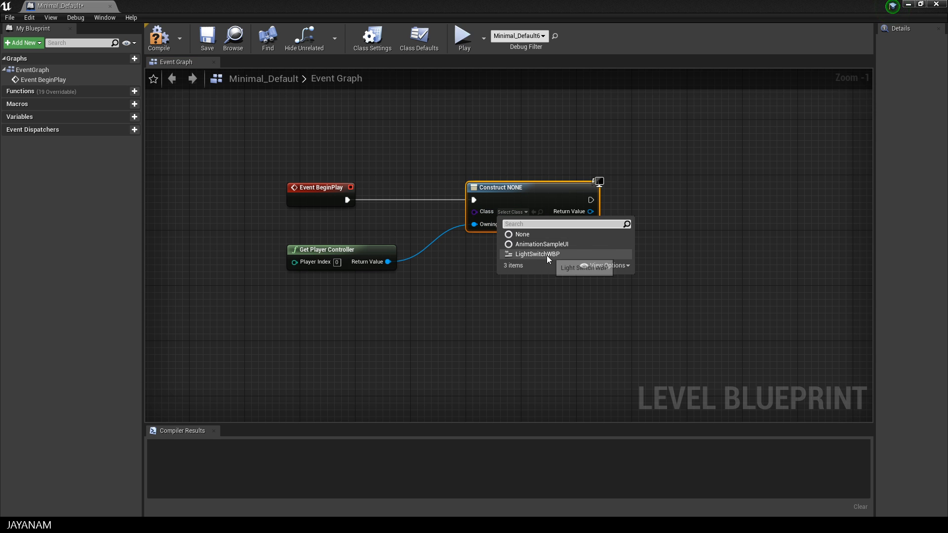
click(537, 254)
text(a)
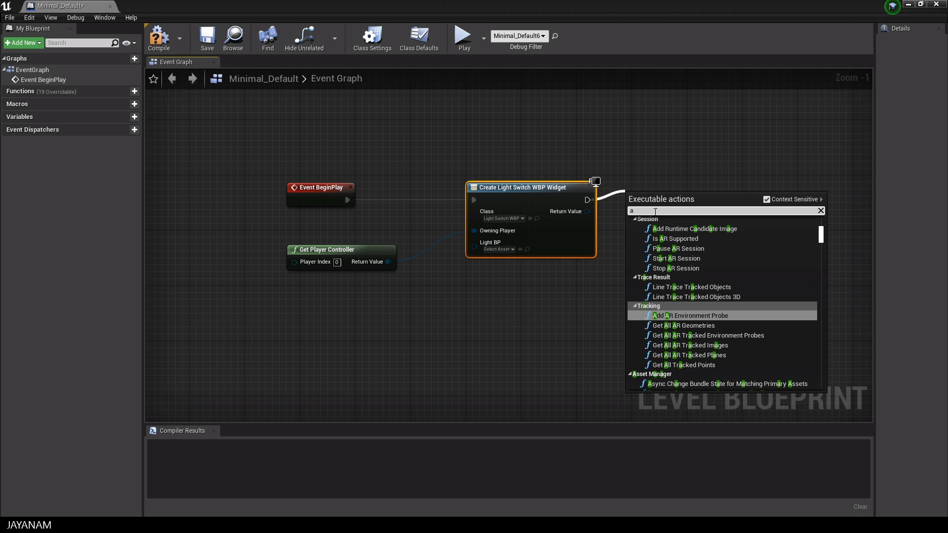
- Add an Add to Viewport node after Create Widget, then check the empty Light BP asset list
text(dd to view)
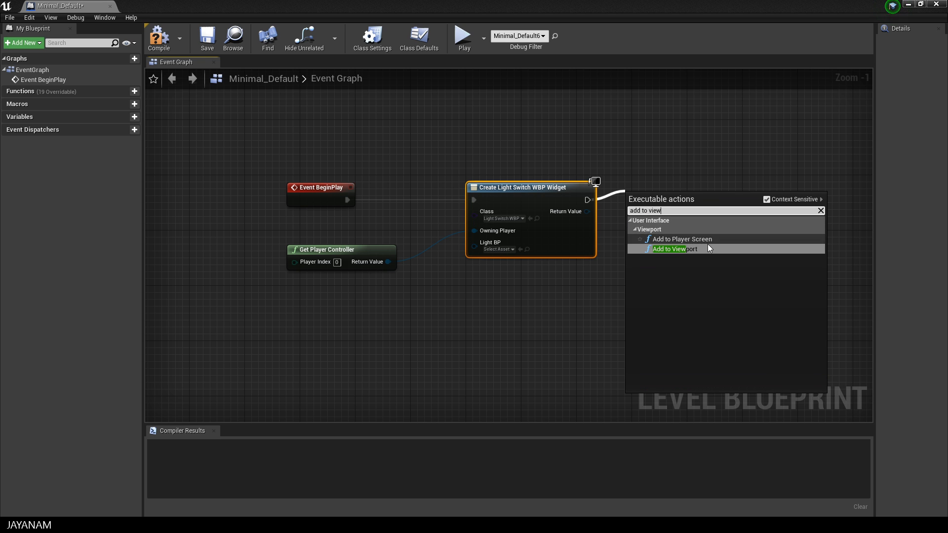
click(669, 248)
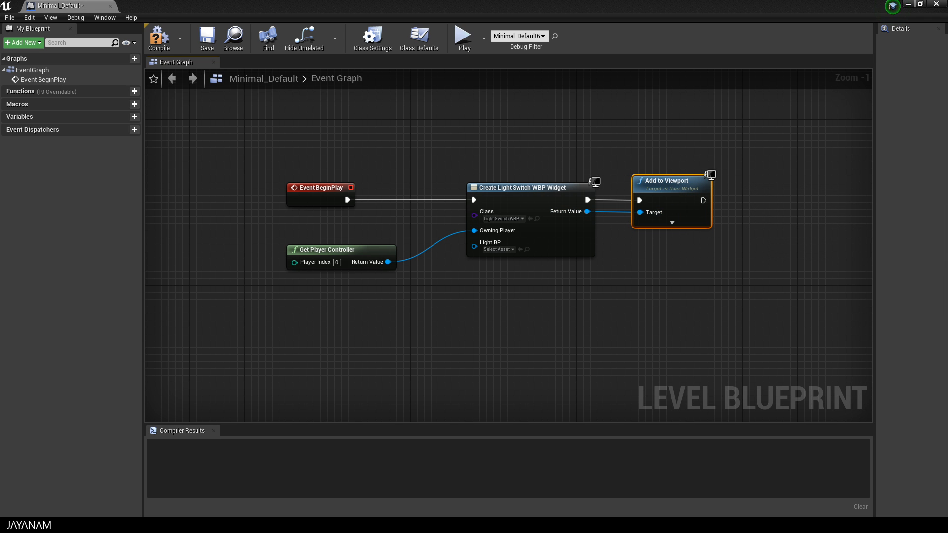
mouse_move(671, 183)
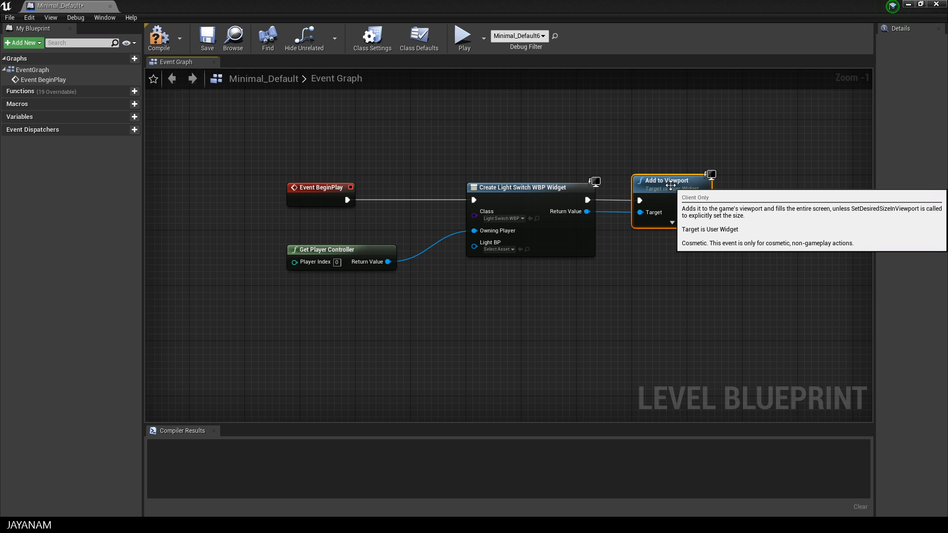
click(498, 248)
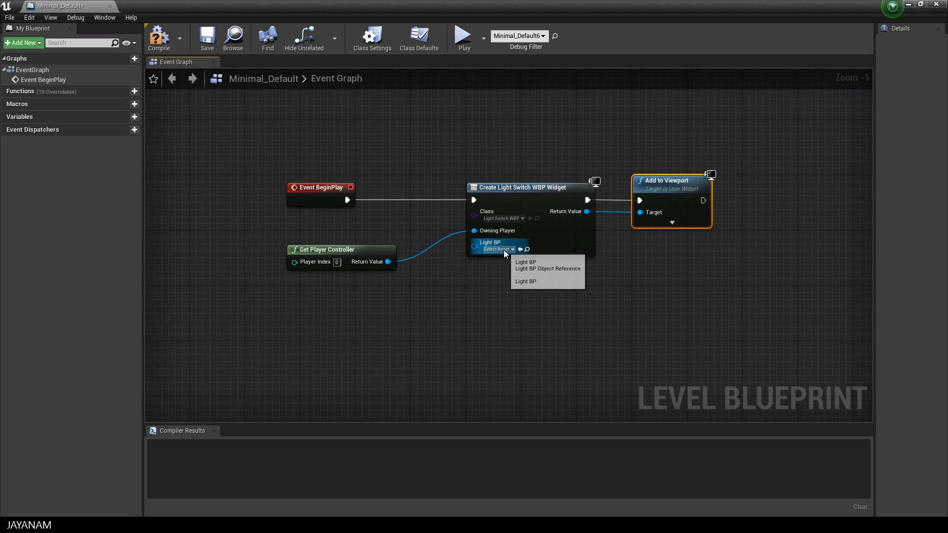
click(499, 248)
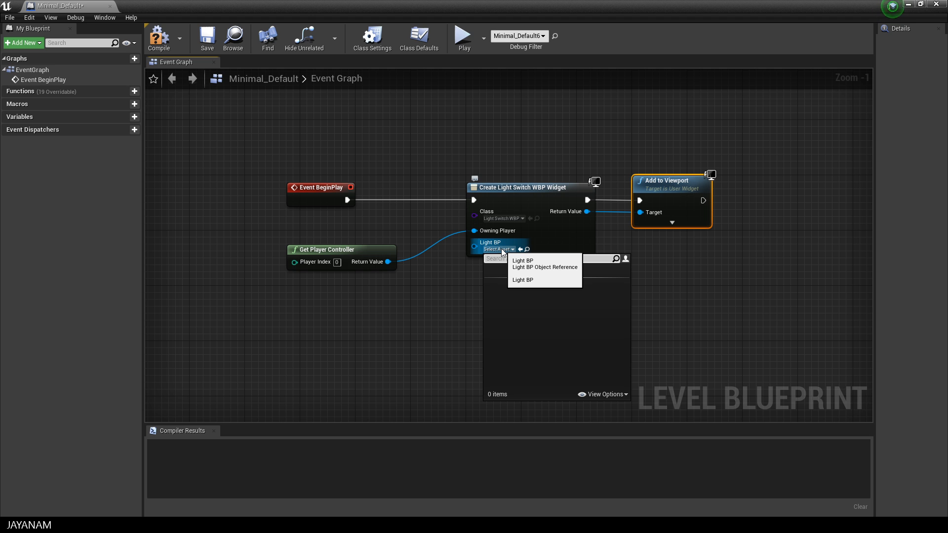
click(600, 310)
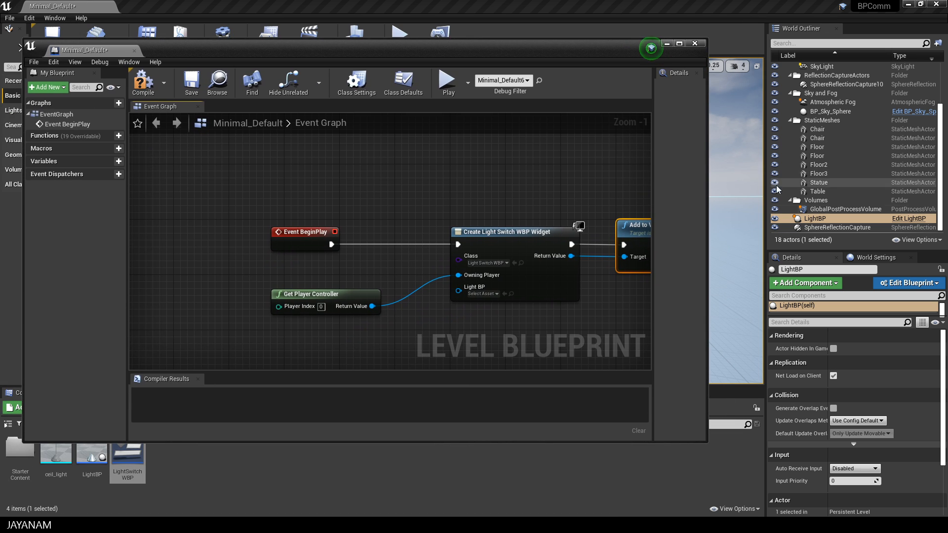
mouse_move(815, 218)
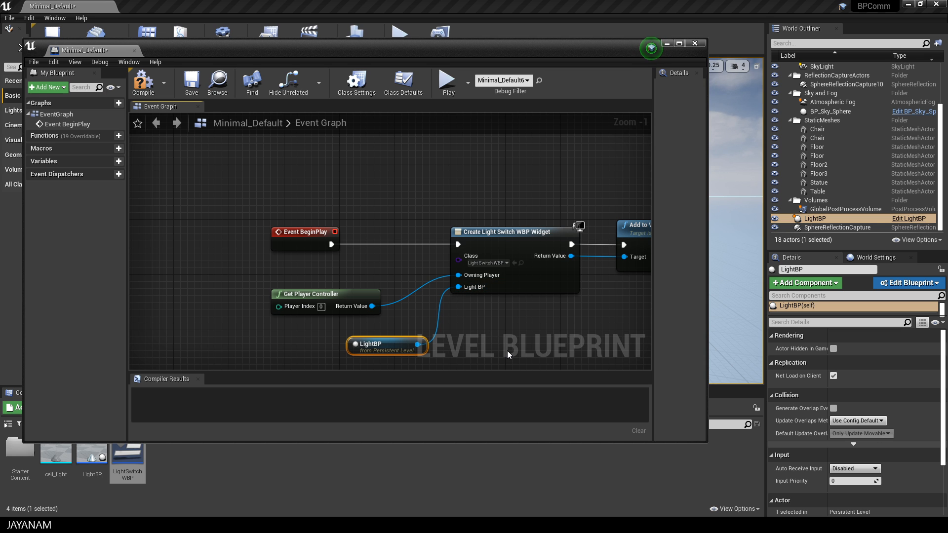
mouse_move(192, 83)
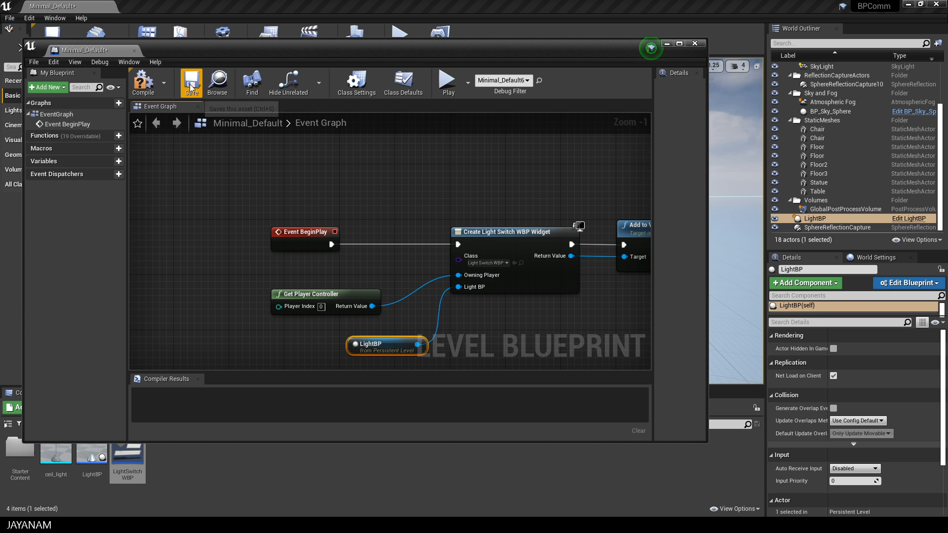
- Compile and save the level blueprint, then close the blueprint editor
click(143, 81)
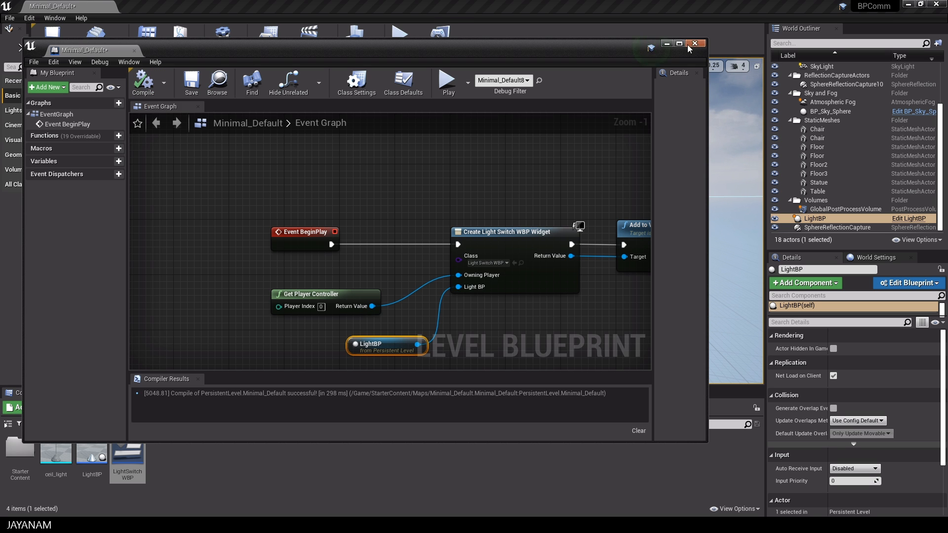
click(448, 81)
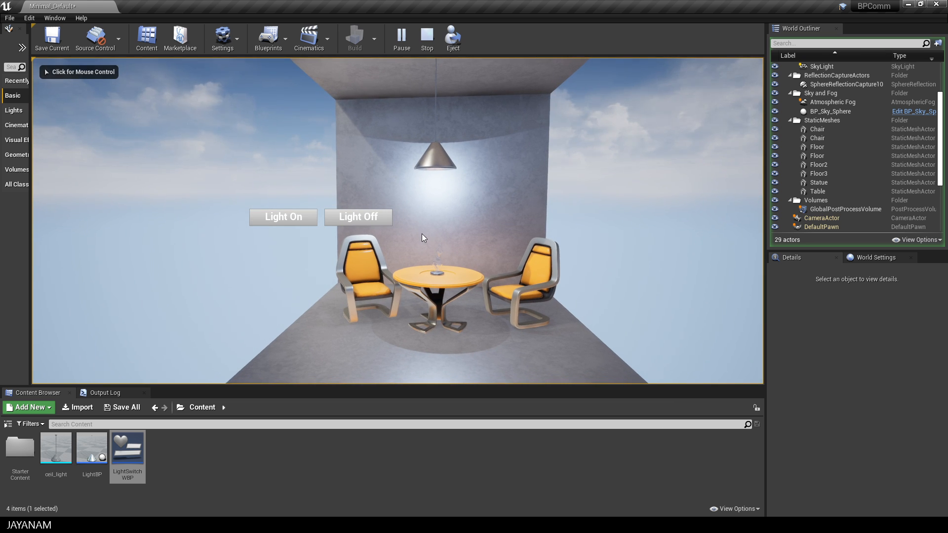
- During play, toggle the lamp with Light On, Light Off, Light On, then stop the session
click(358, 218)
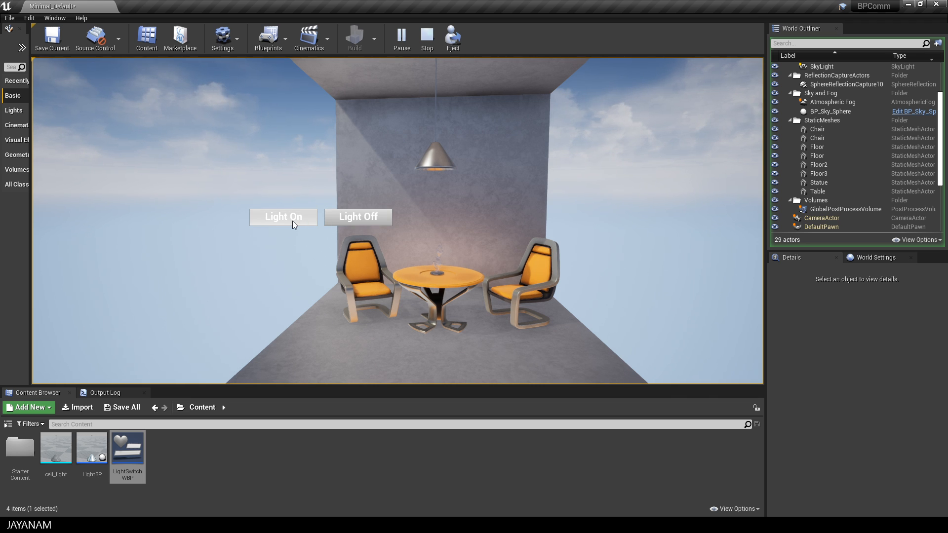
click(282, 216)
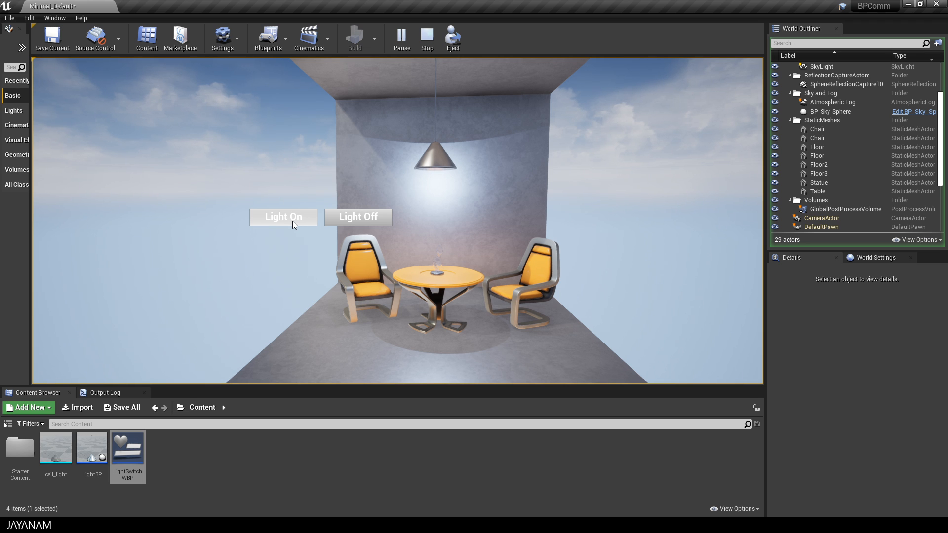
mouse_move(297, 225)
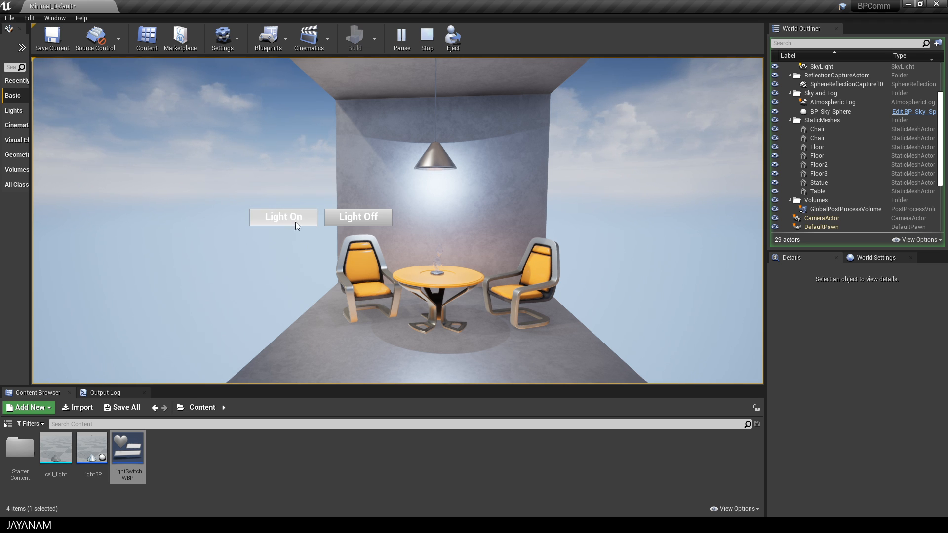
click(358, 218)
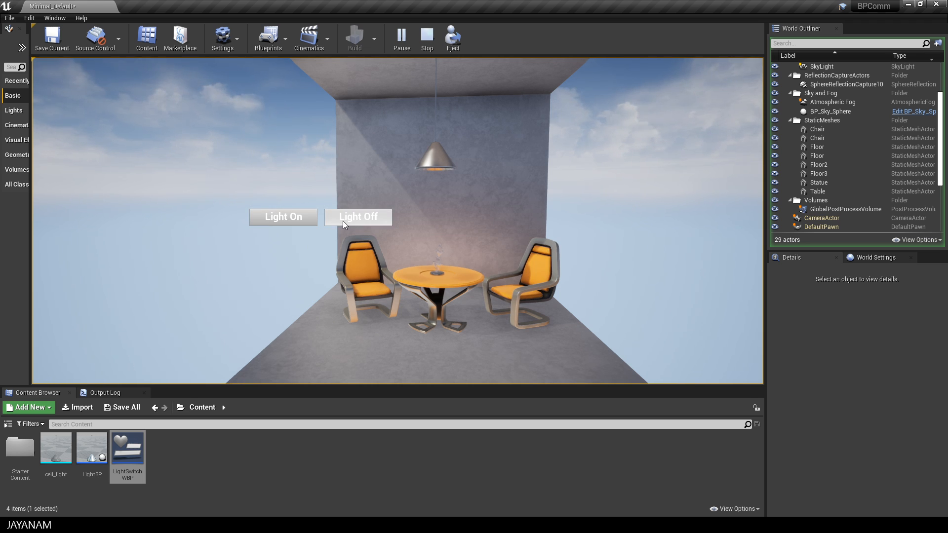
click(283, 216)
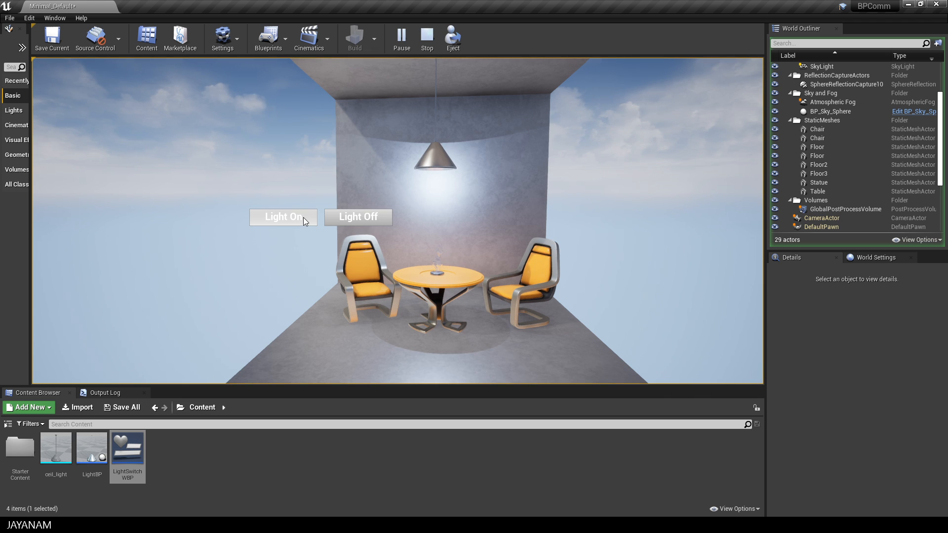
mouse_move(427, 37)
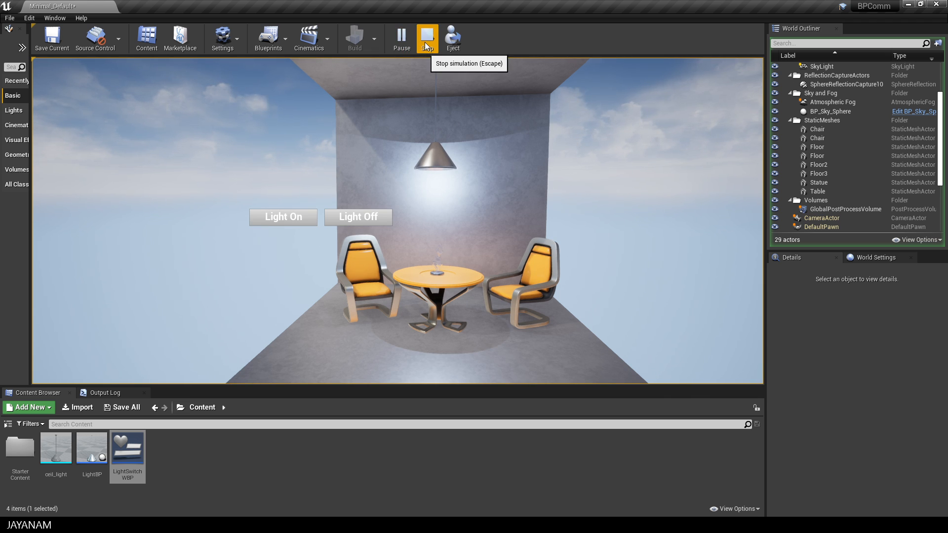
click(426, 38)
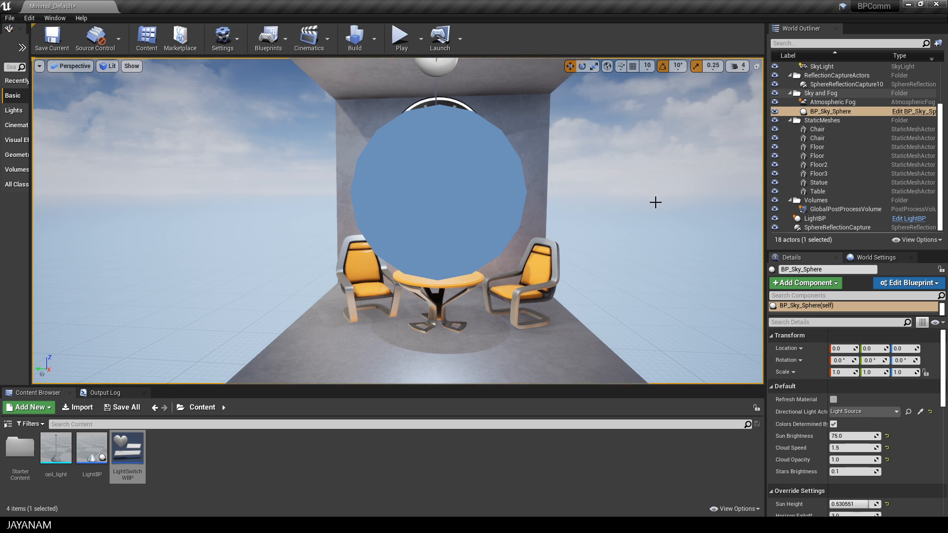